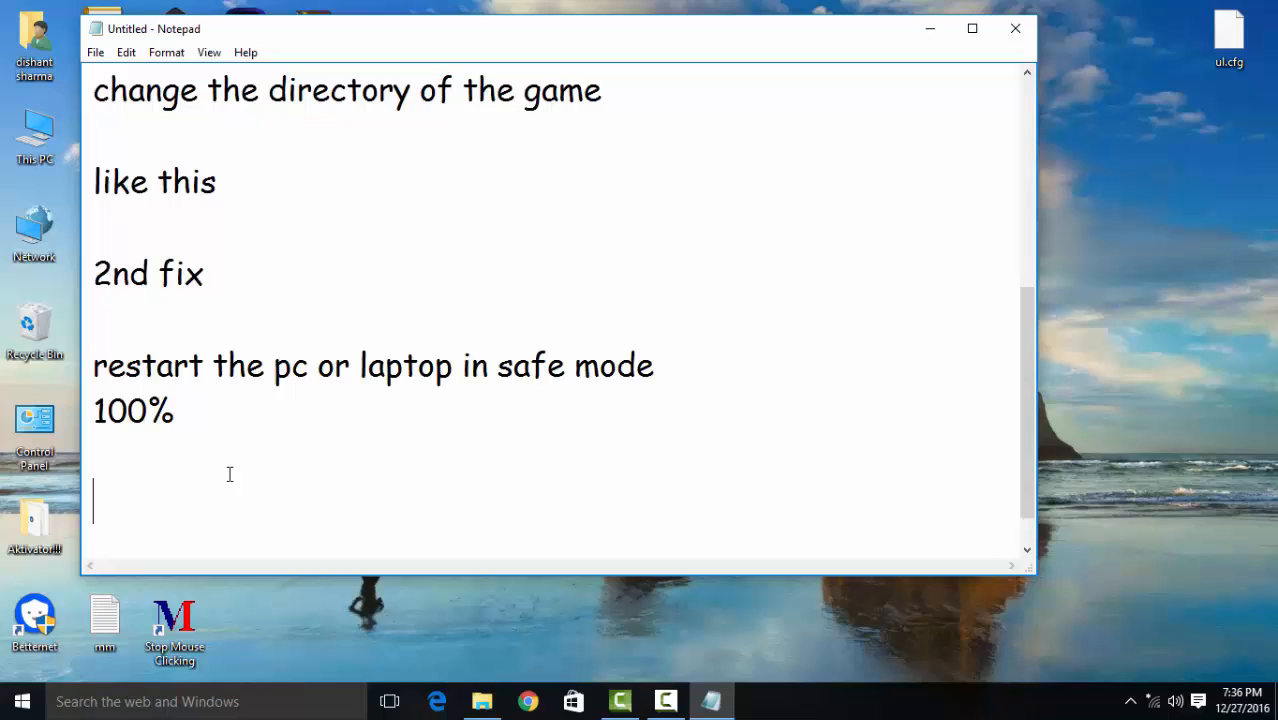
- Add the line '3rd fix is force recheck' at the end of the notes
scroll(down, 3)
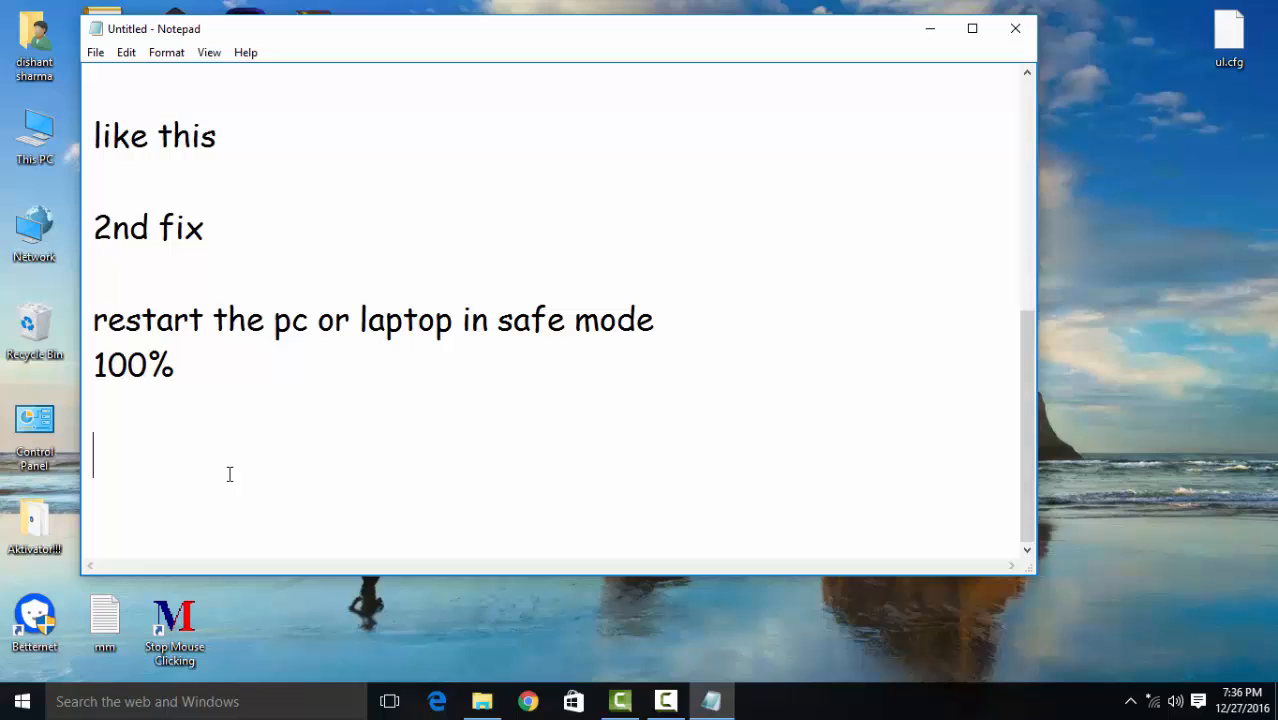
text(3rd fix is)
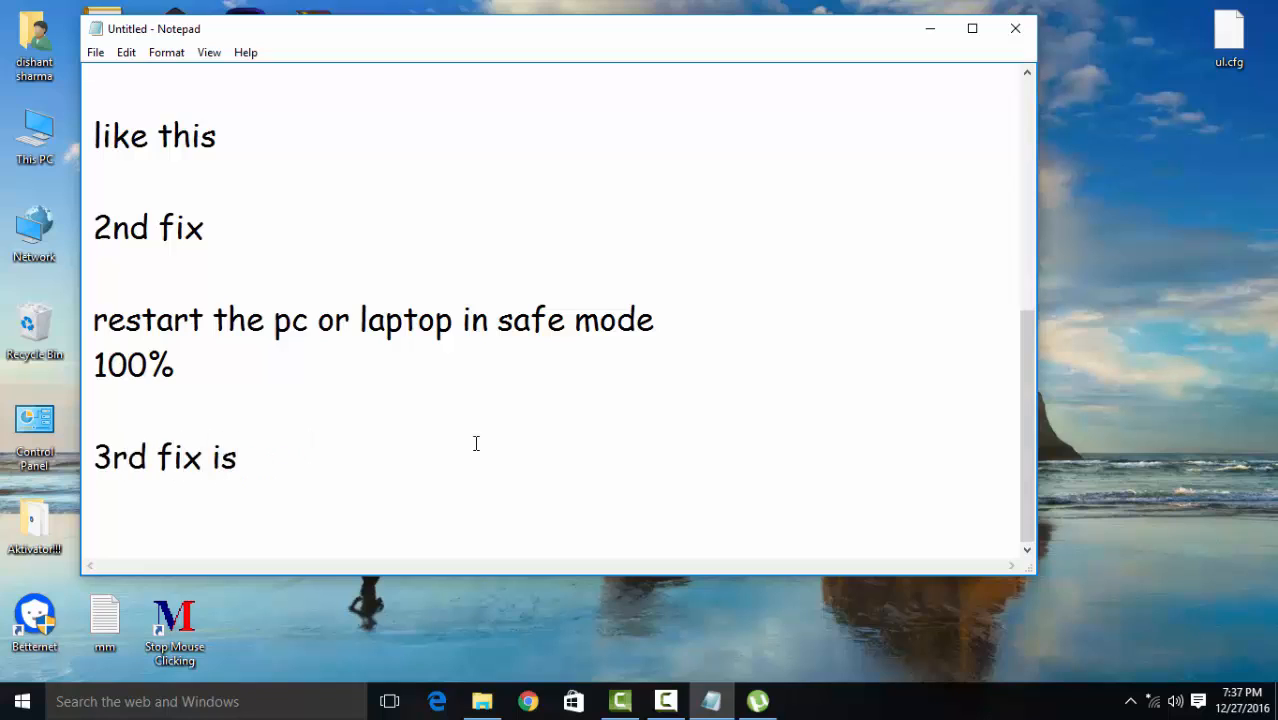
text(force)
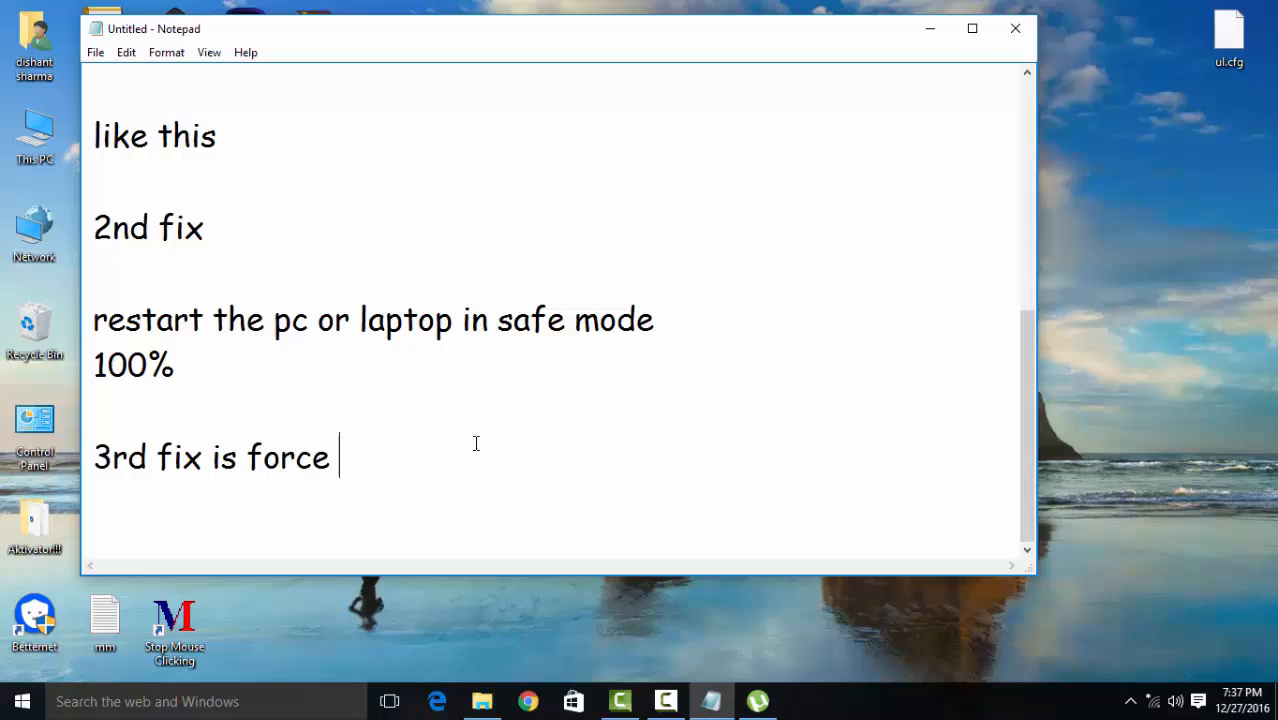
text(recheck)
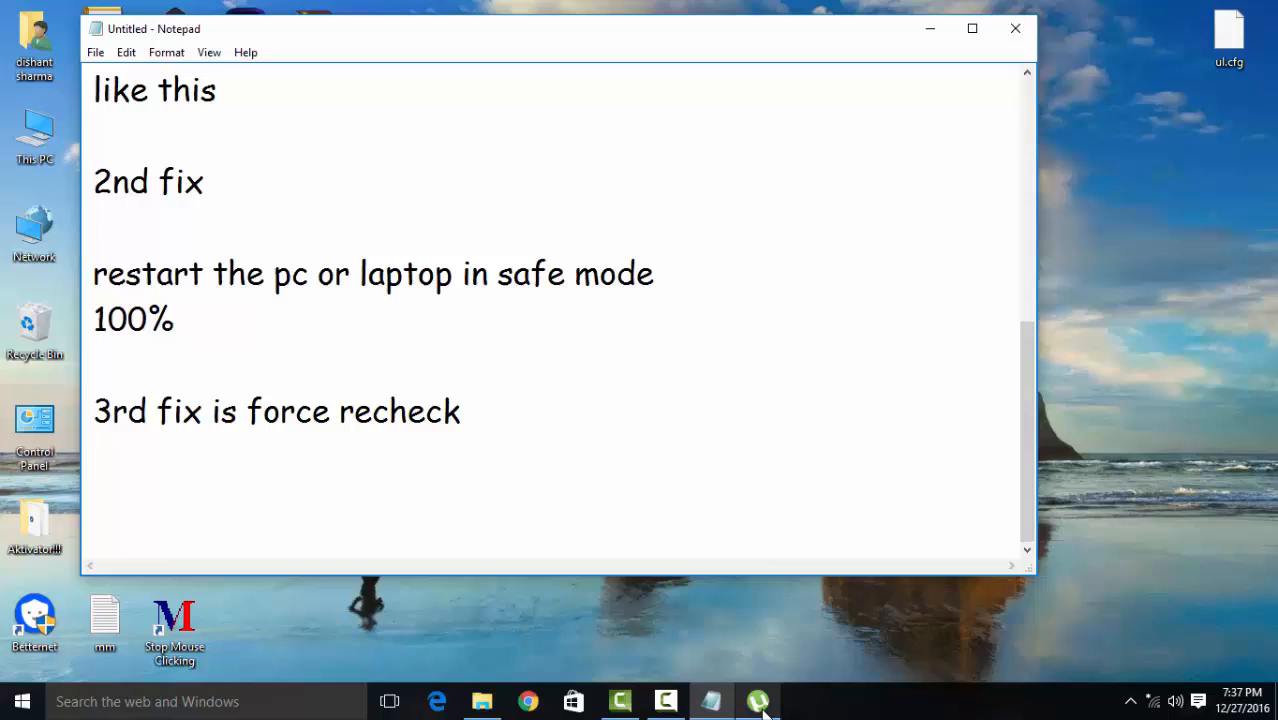
- Force Re-Check the Divergent (2014) torrent in uTorrent, view Downloading, and return to Notepad
click(756, 700)
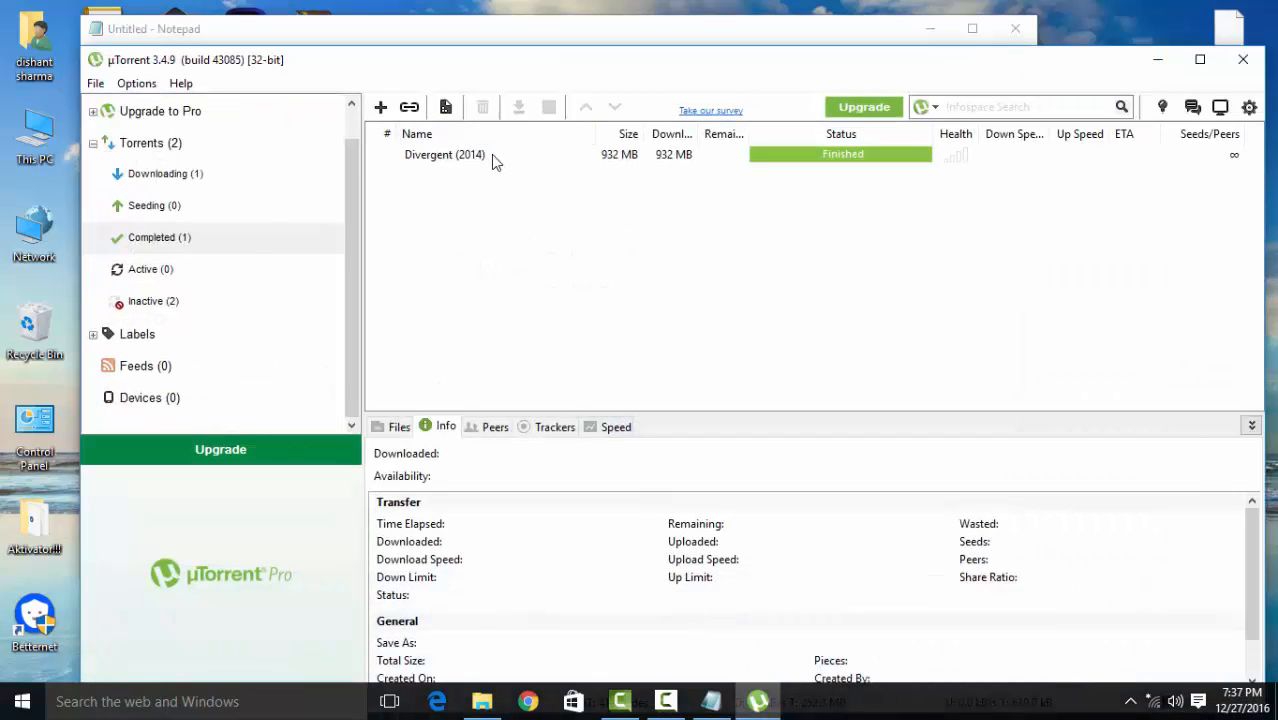
click(444, 154)
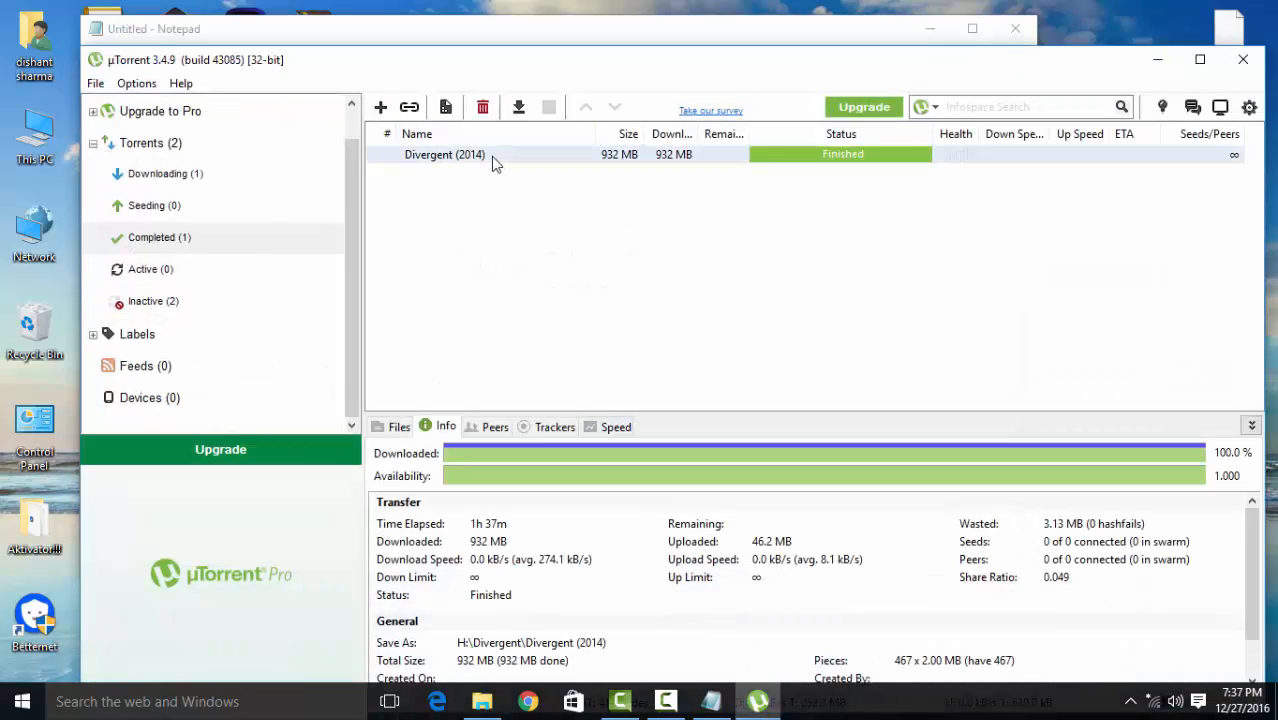
right_click(444, 154)
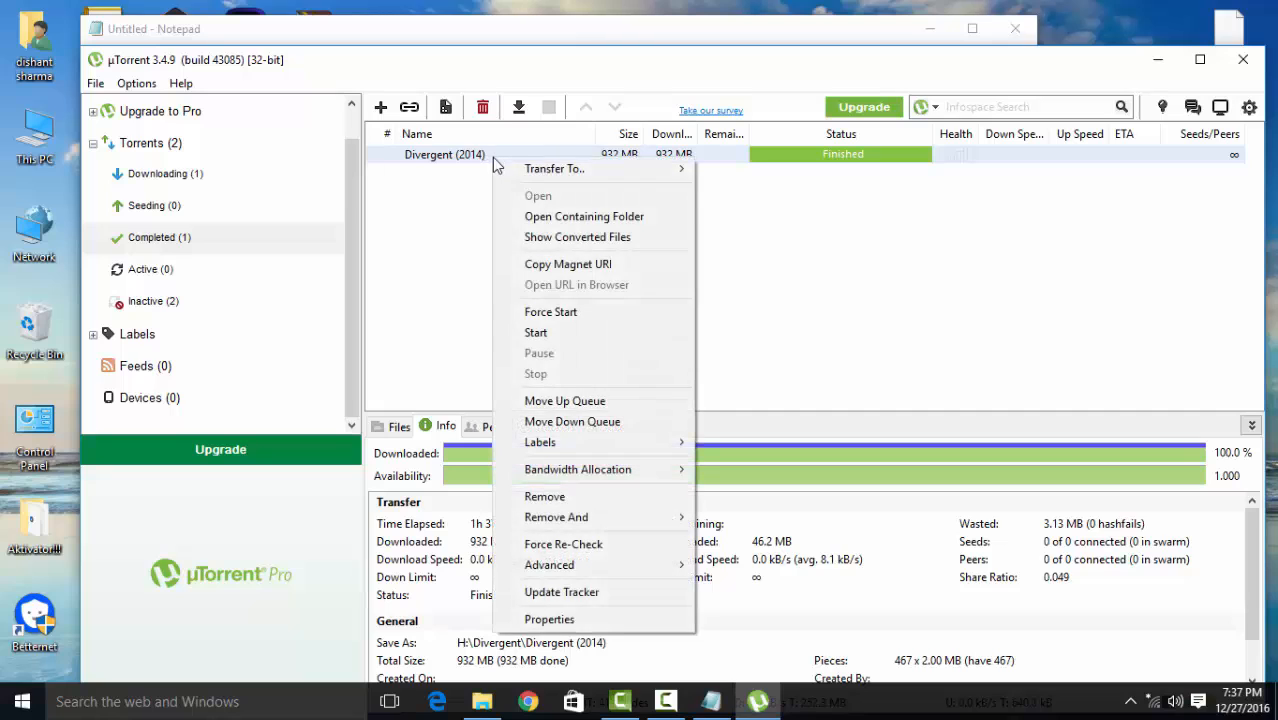
mouse_move(576, 544)
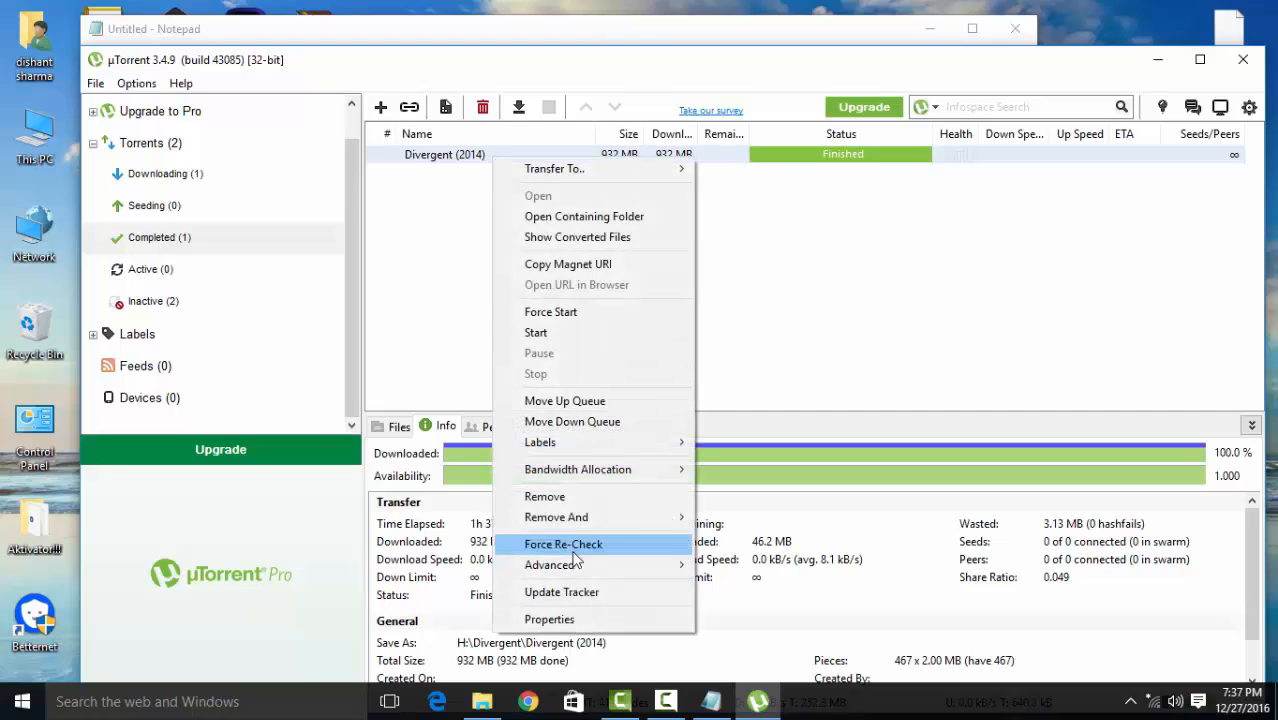
click(564, 544)
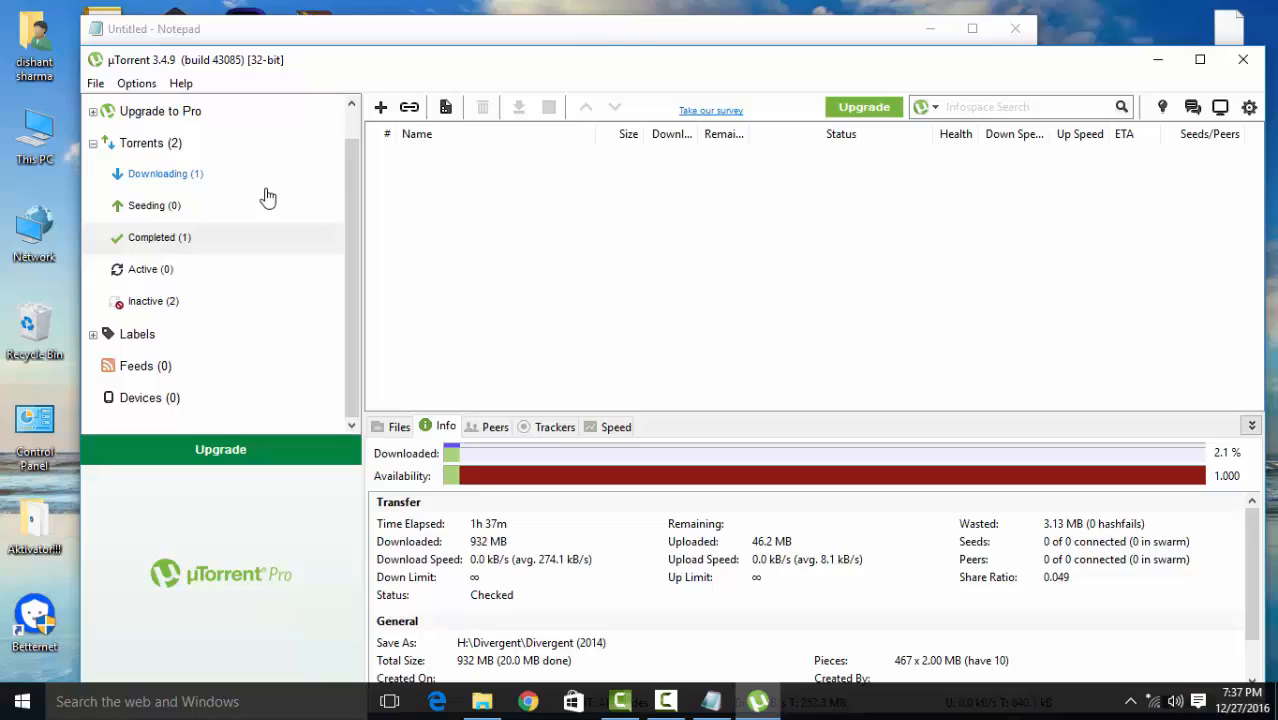
click(156, 172)
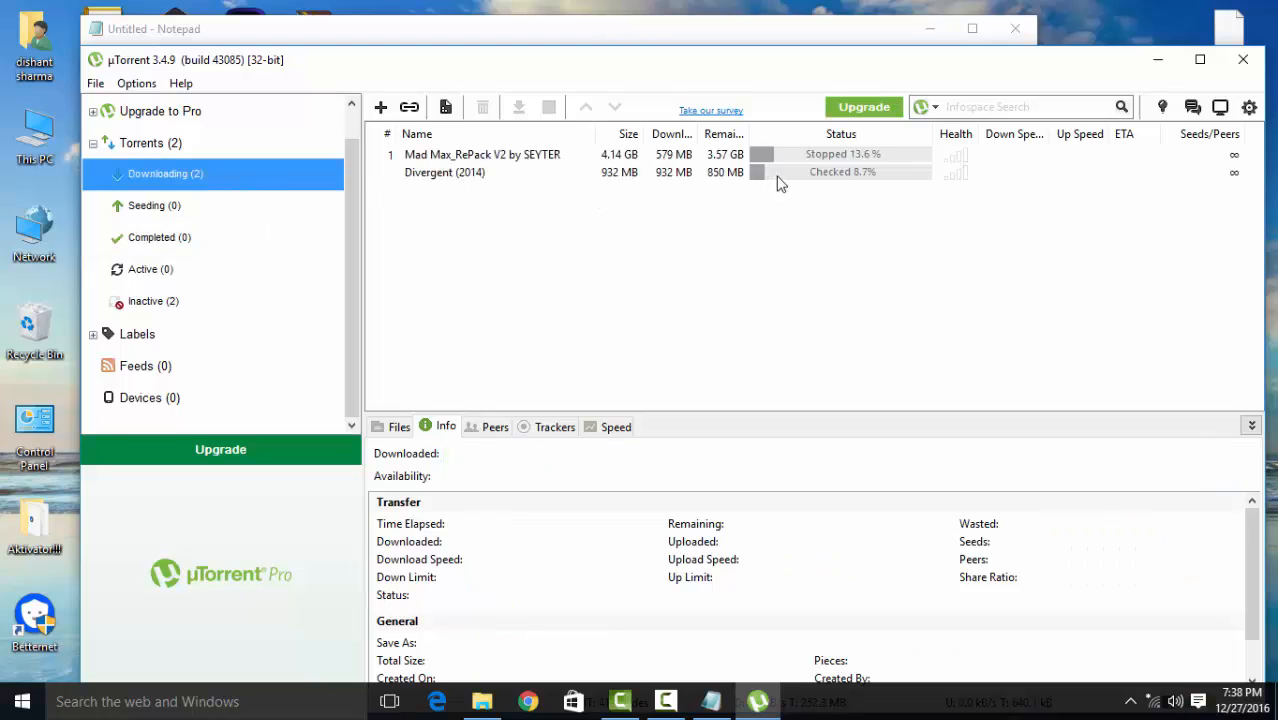
click(444, 172)
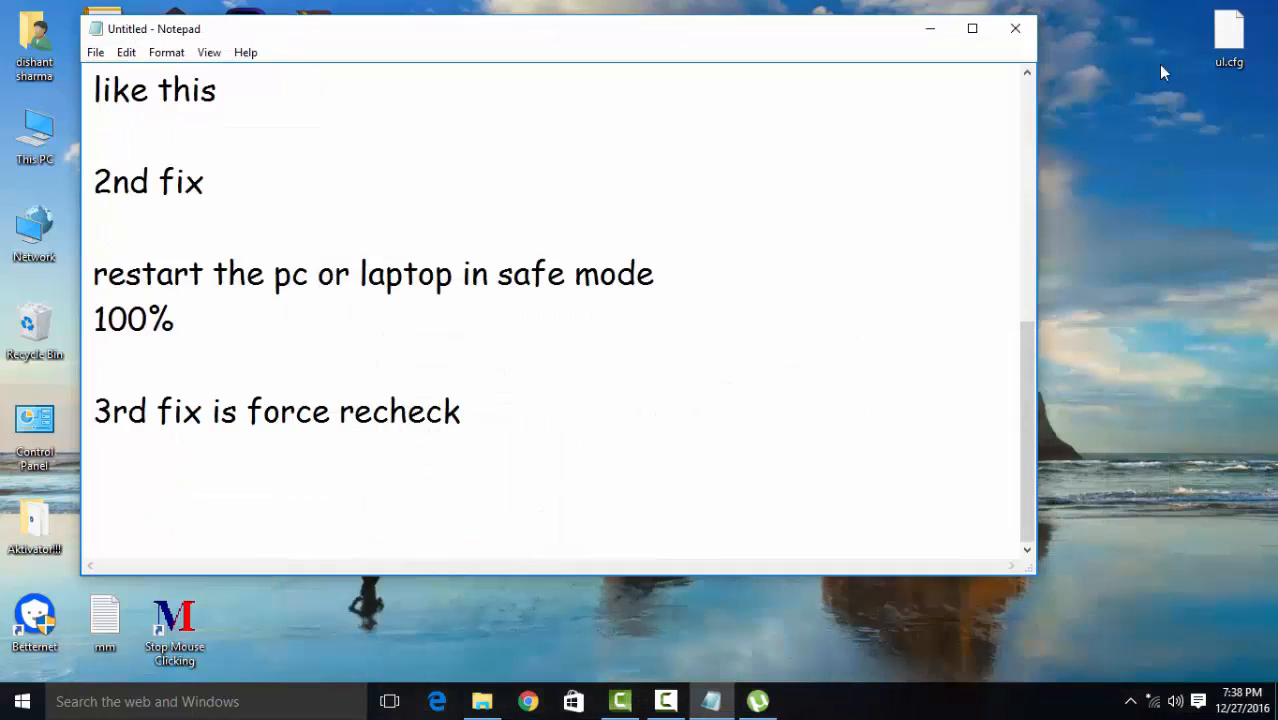
- Add '1000%' and a '.dll errors' heading to the notes
text(1000%)
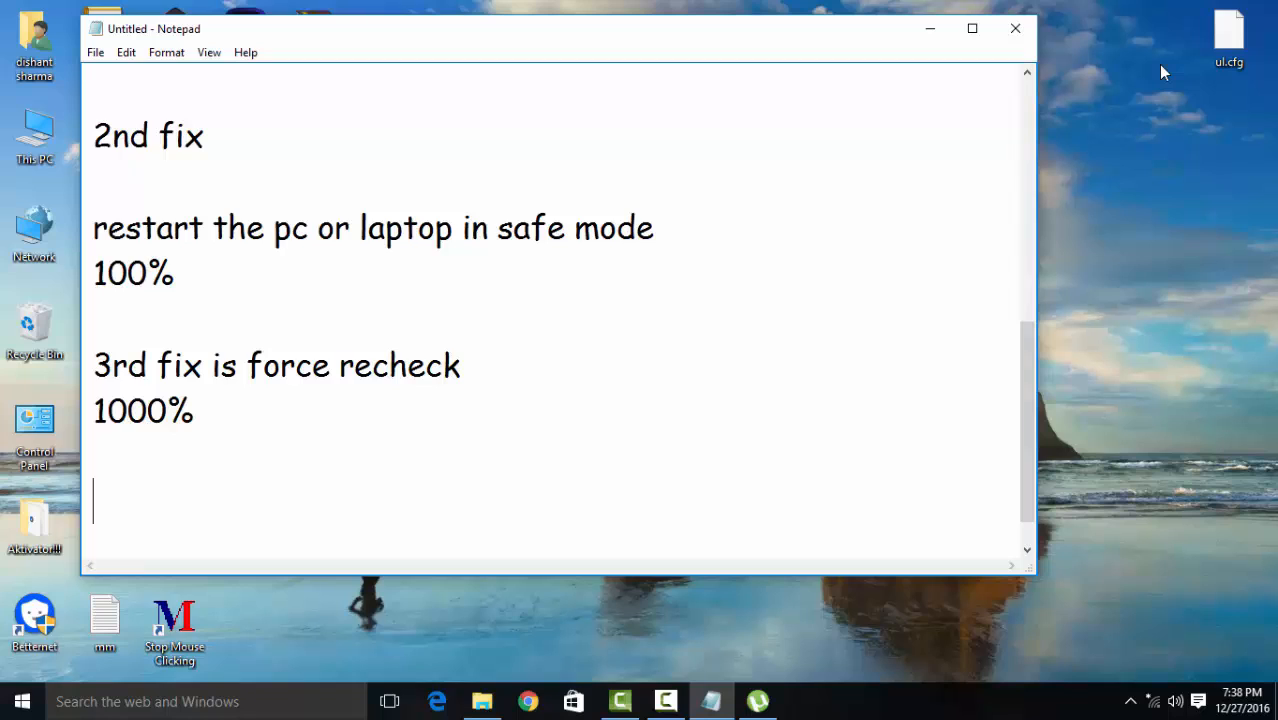
text(.dll er)
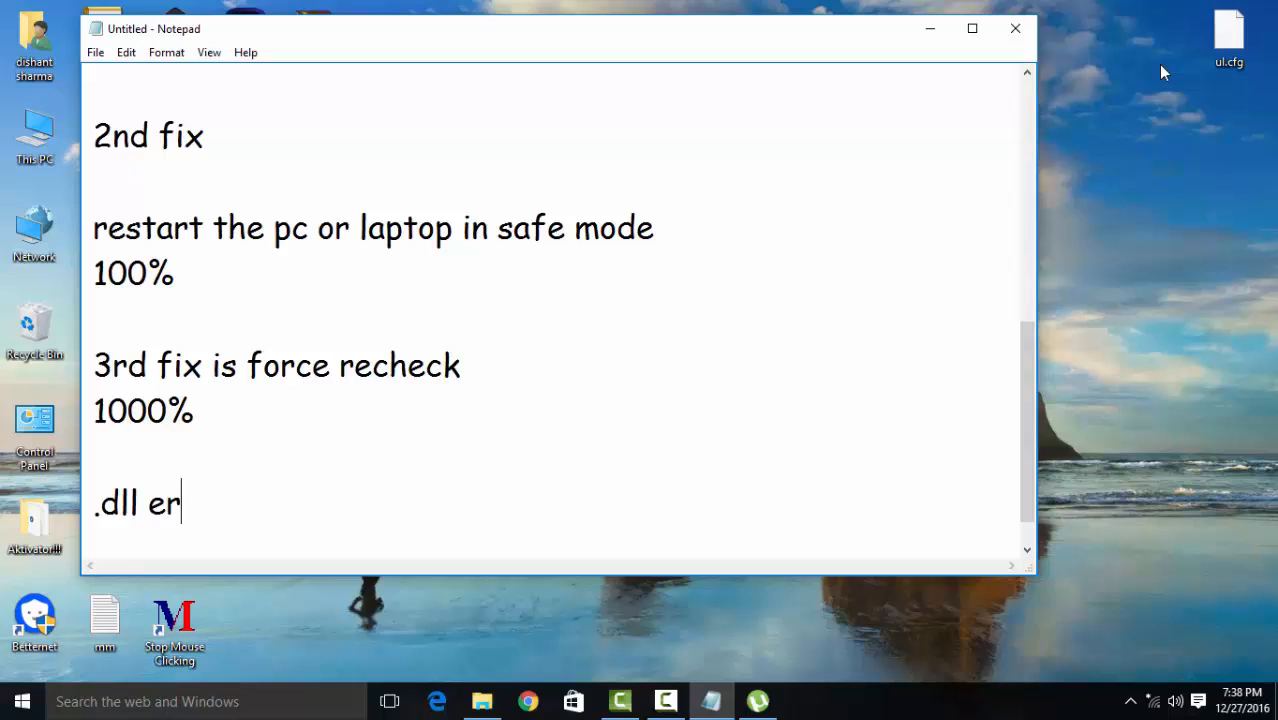
text(rors)
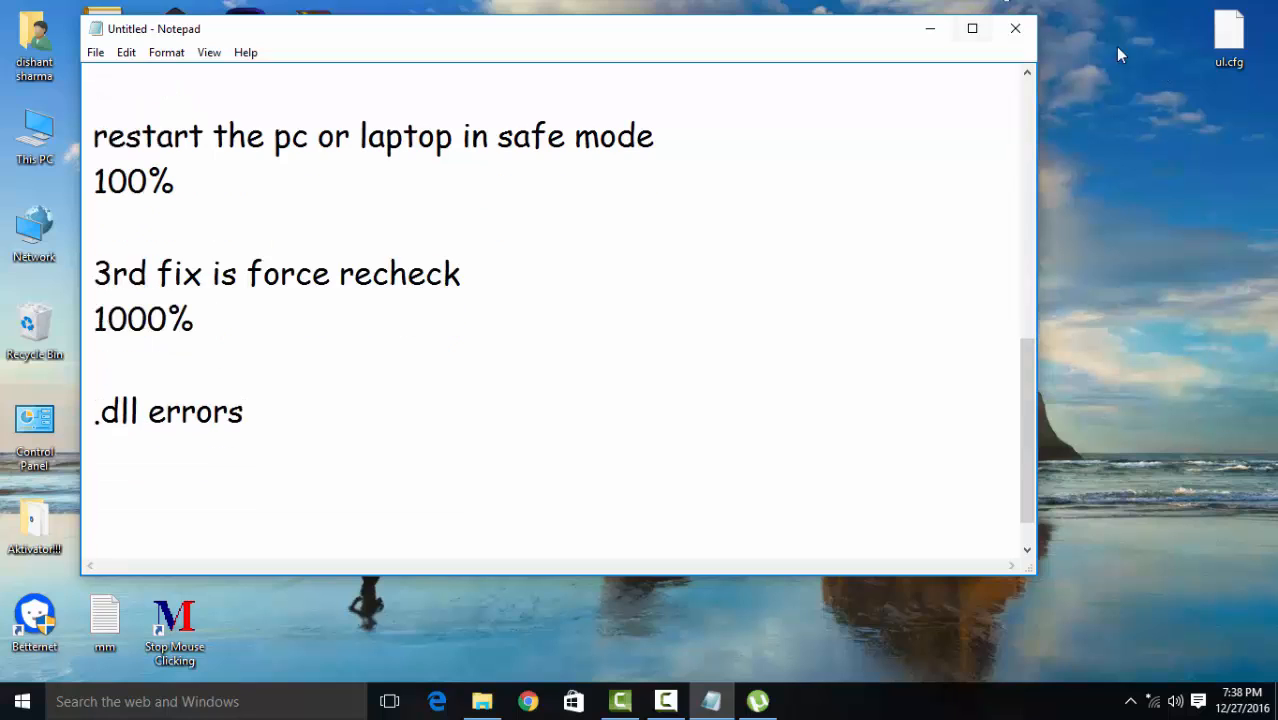
mouse_move(648, 256)
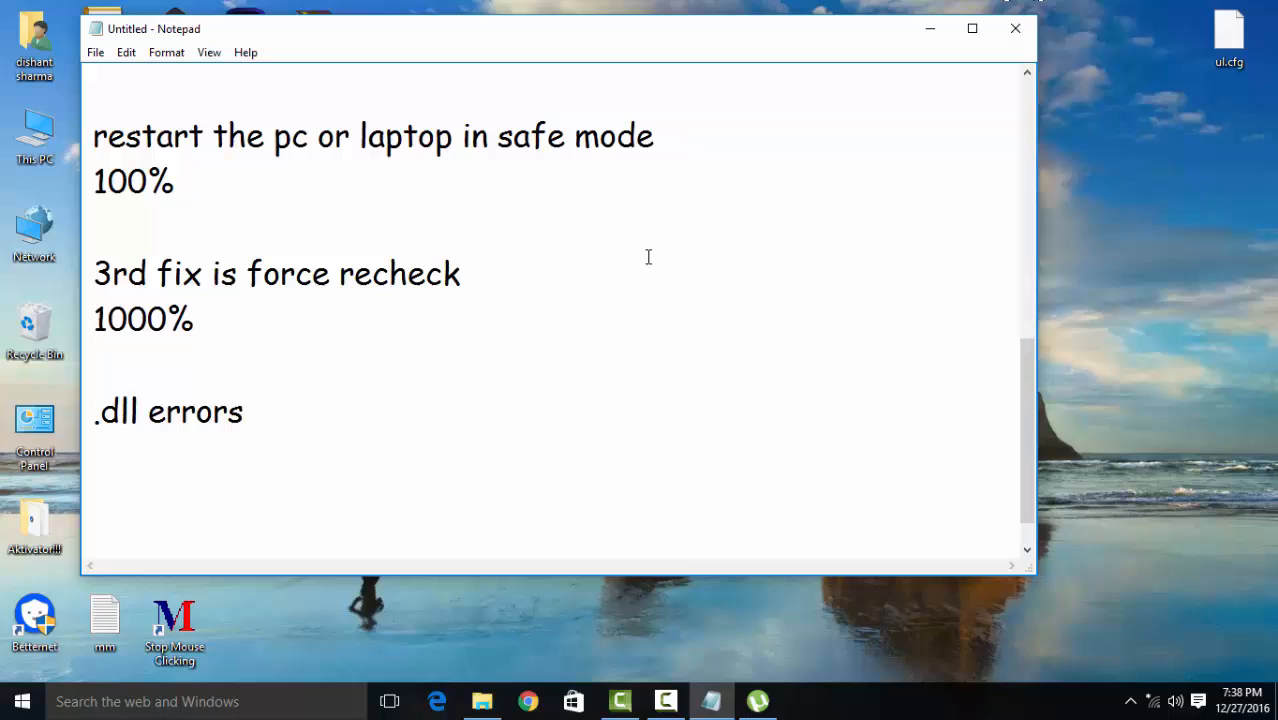
- List msvcp, msvcr and xlive under the .dll errors heading
text(ms)
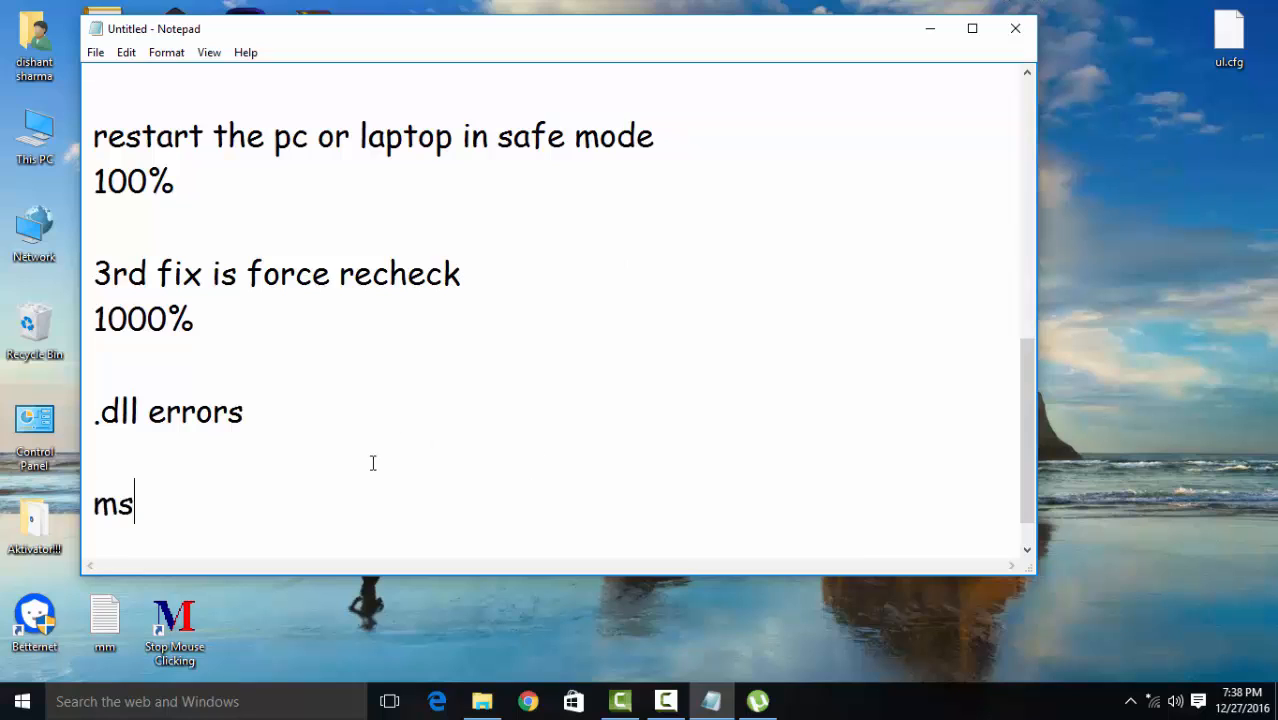
text(vcp)
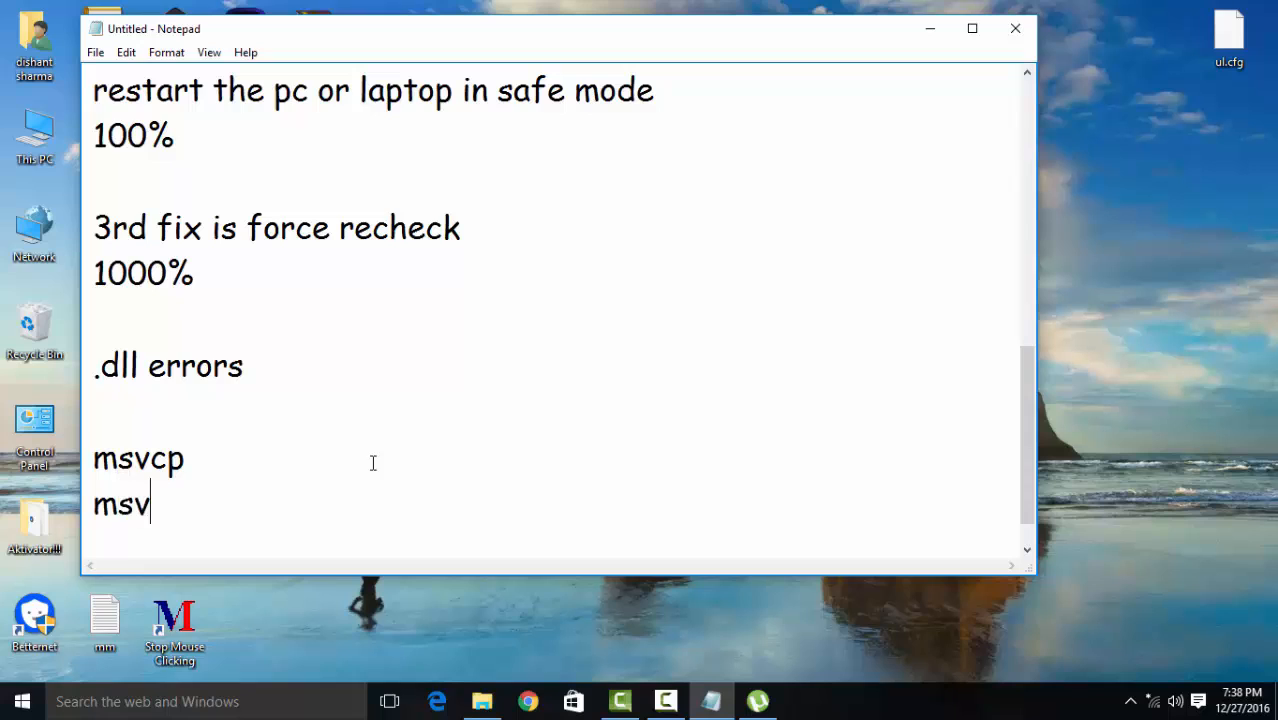
text(cr)
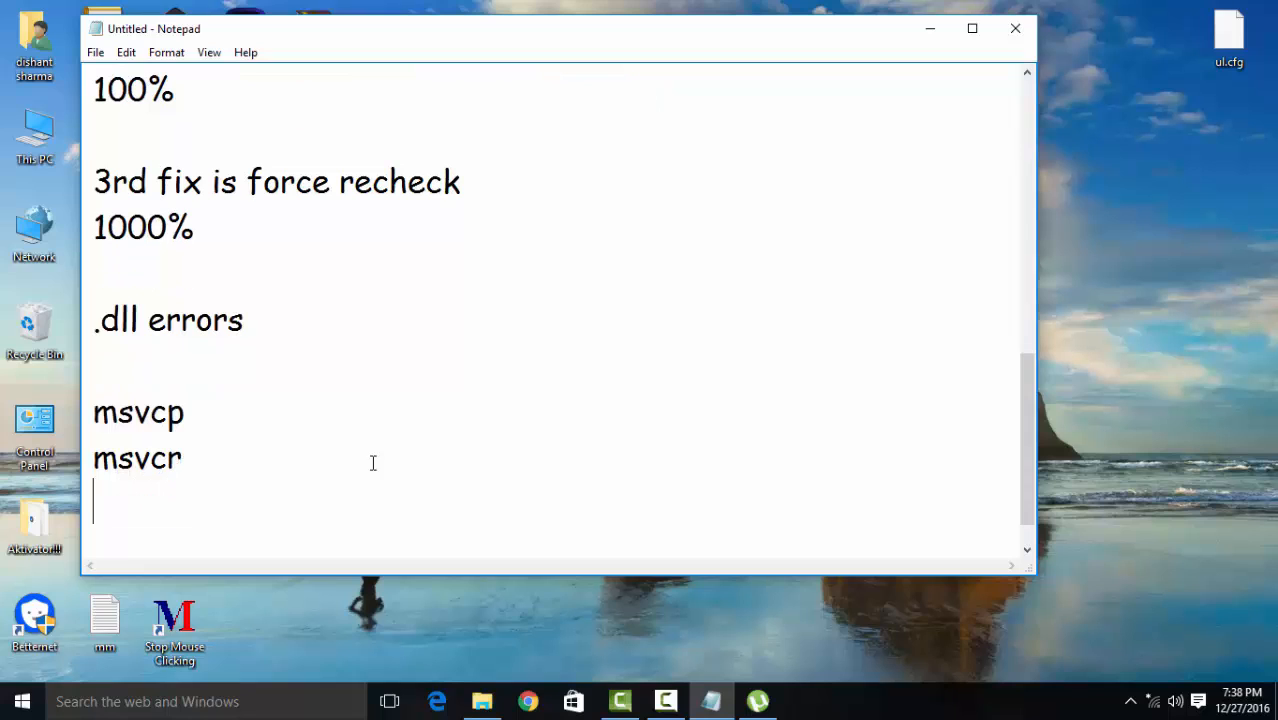
text(xlive)
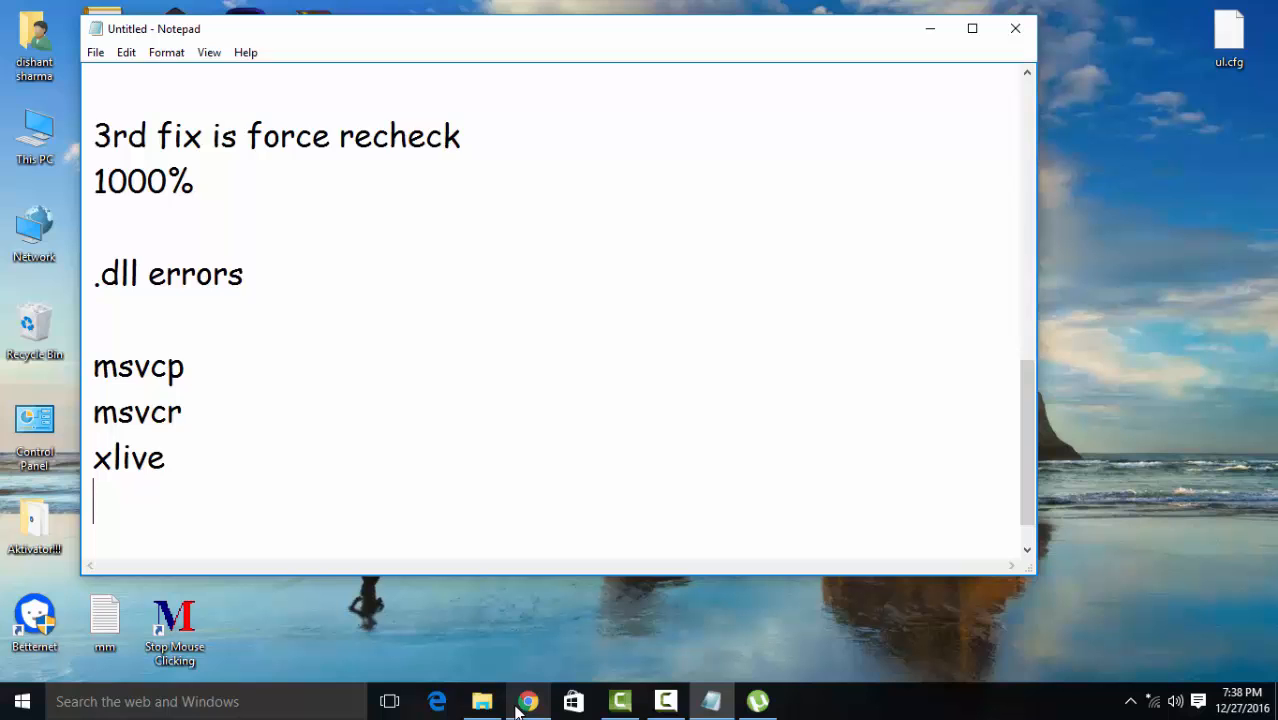
- Connect to a Wi-Fi network from the tray and reload google.com in Chrome to test it
click(528, 700)
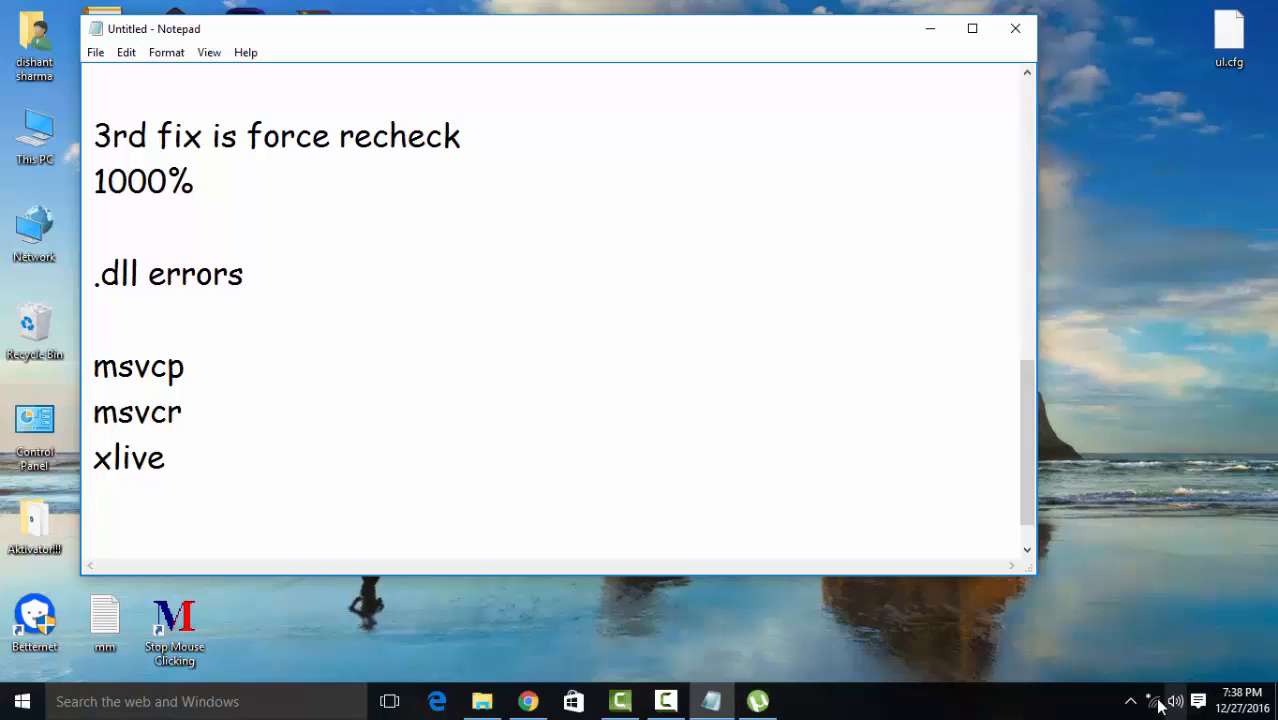
click(1176, 700)
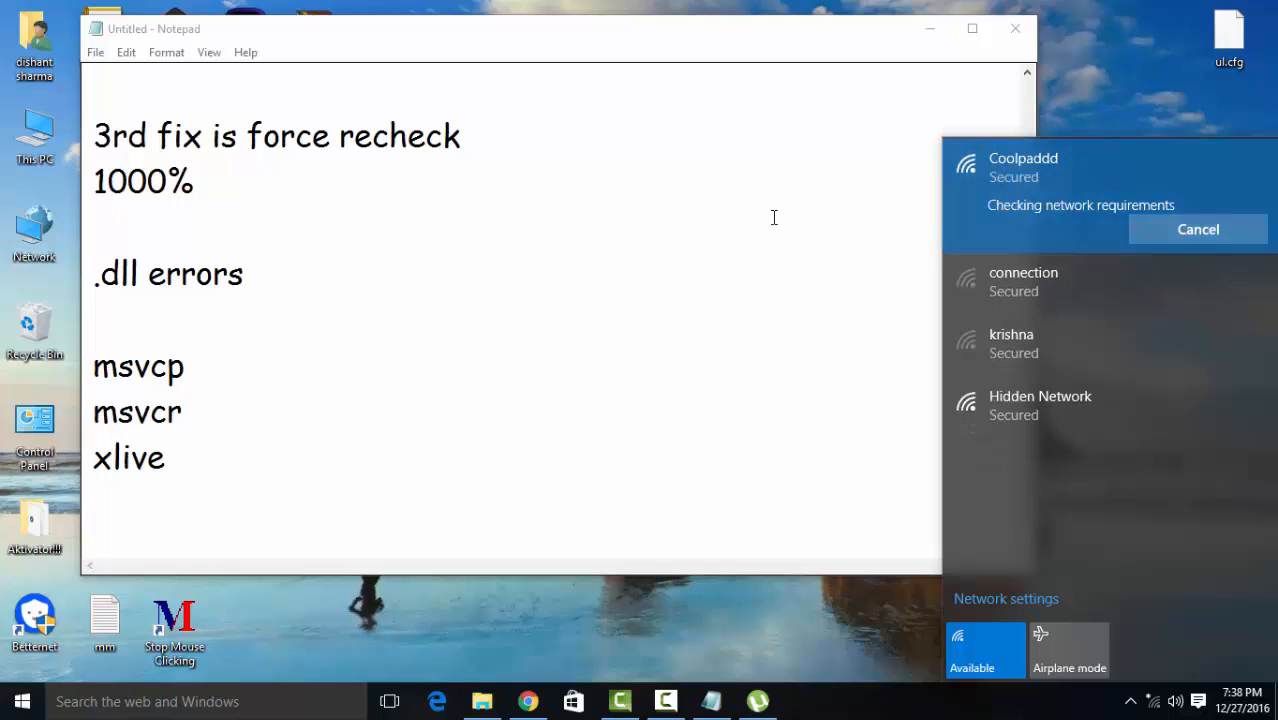
click(528, 700)
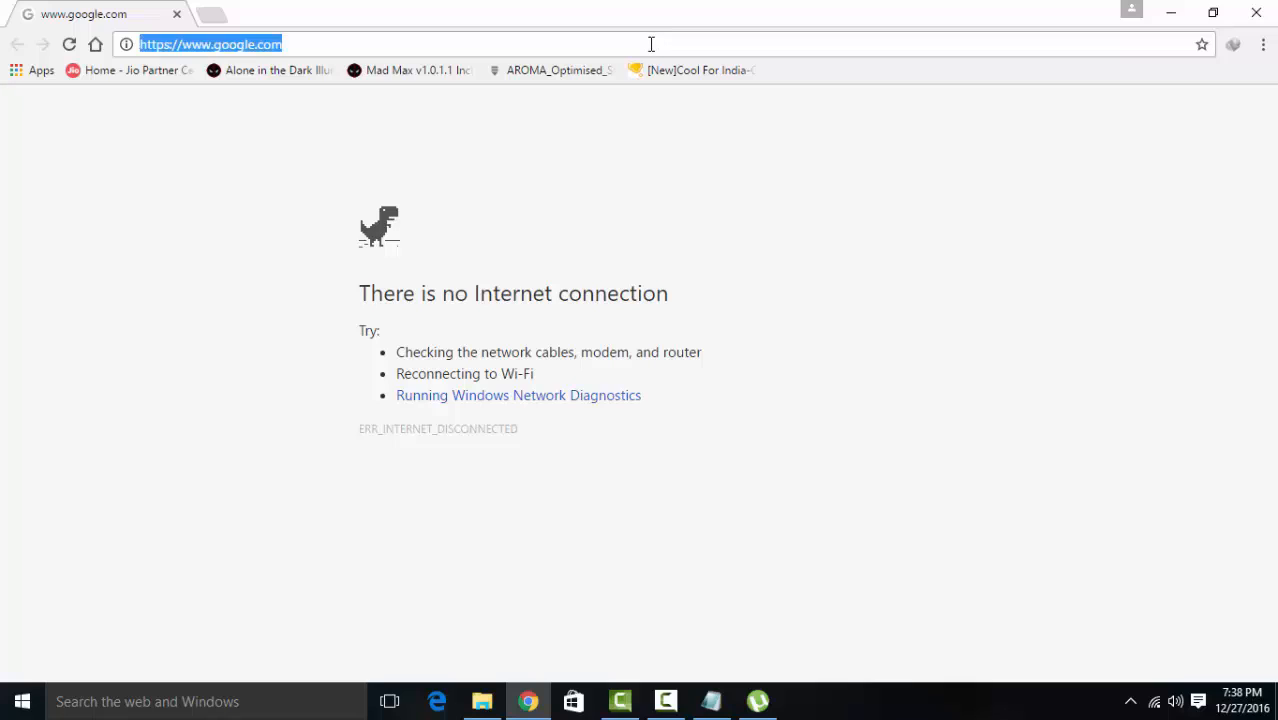
key(Return)
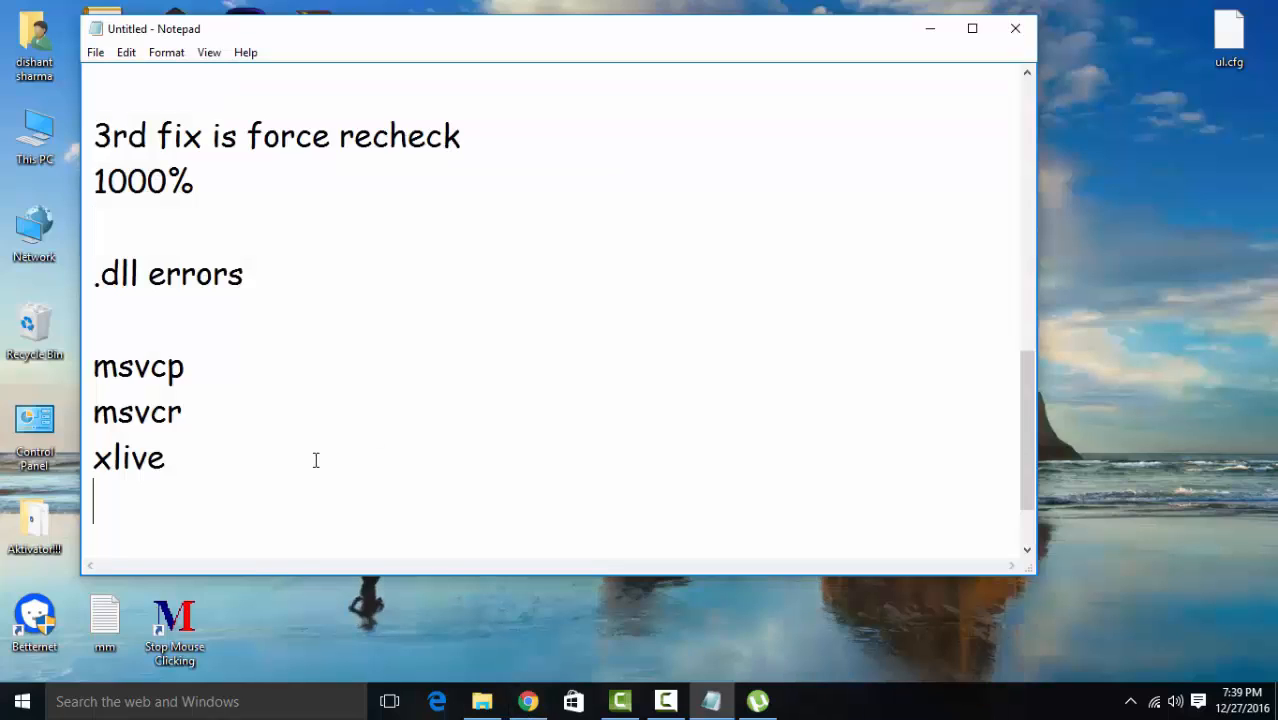
- Add isdone.dll to the dll list, select it, and switch to Chrome on Google
text(isdo)
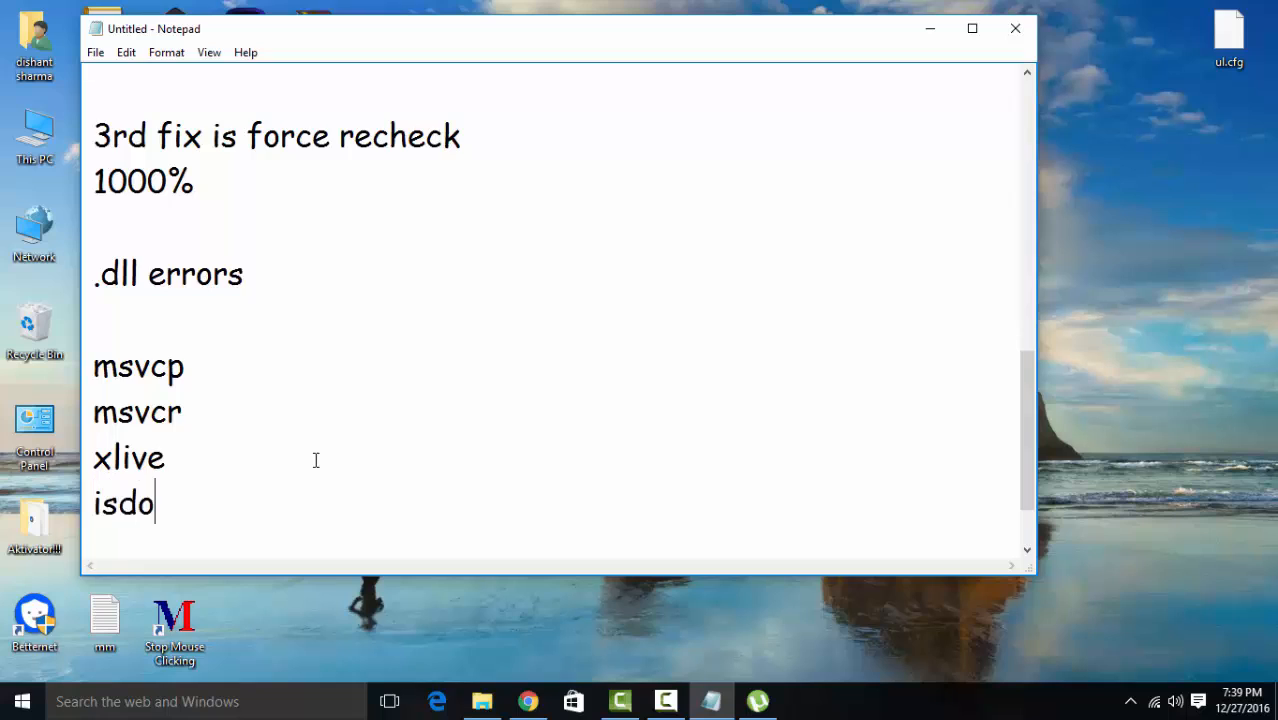
text(ne.dll)
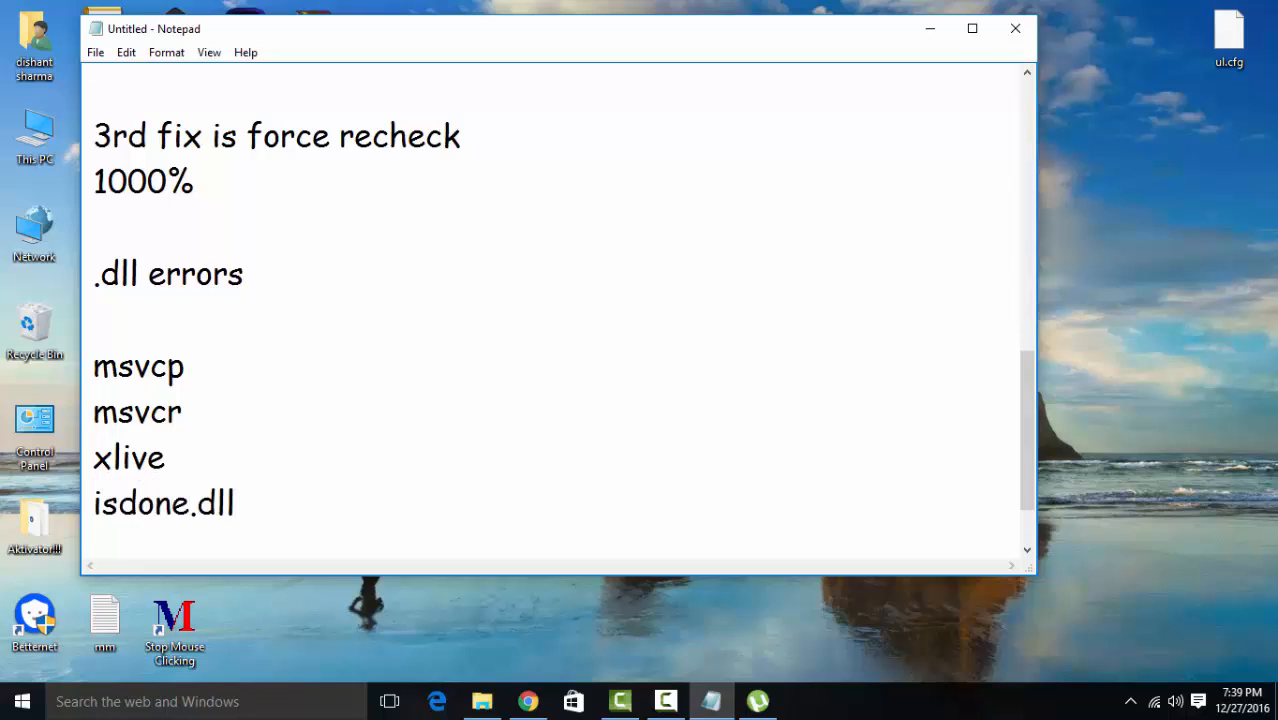
double_click(164, 504)
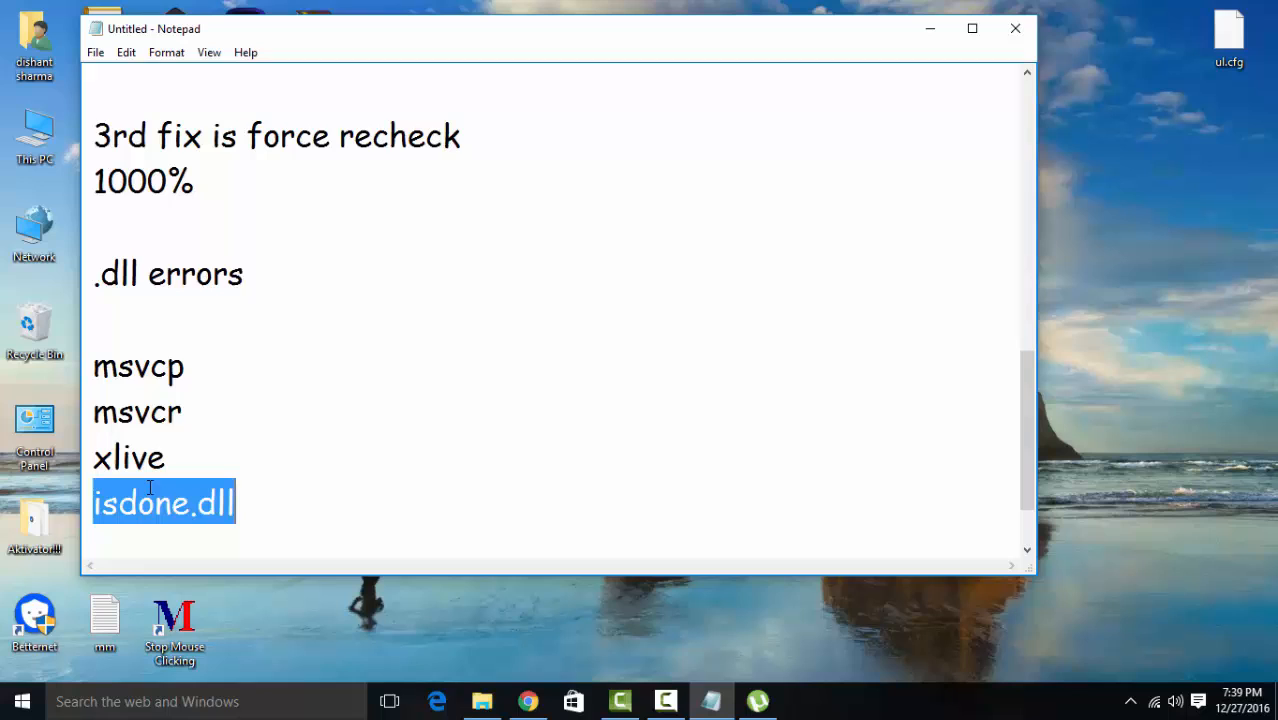
mouse_move(528, 700)
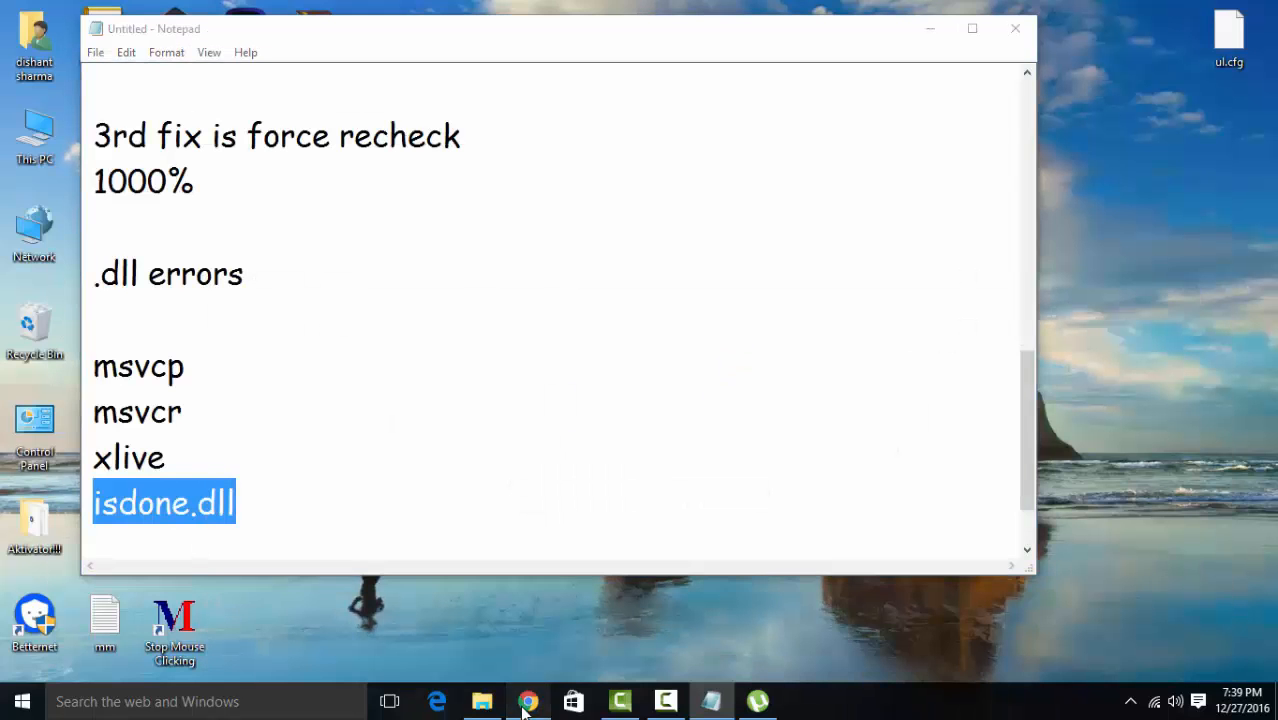
click(528, 700)
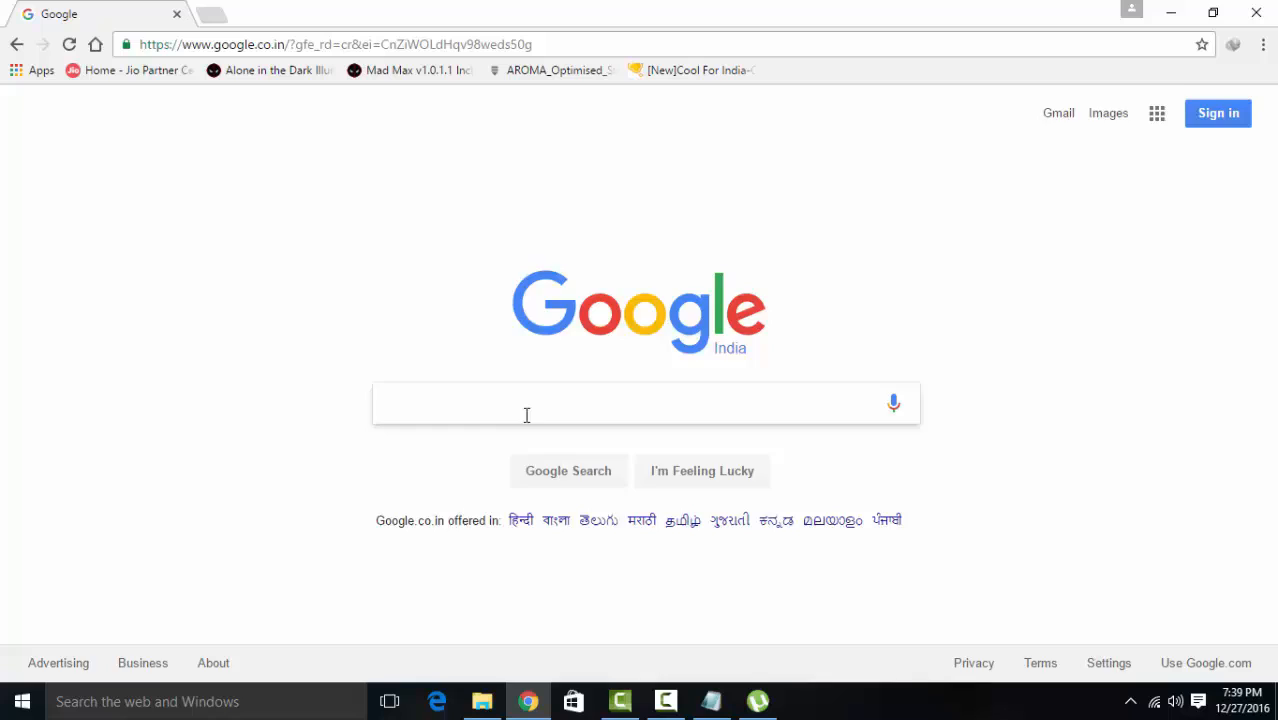
- Search Google for isdone.dll, replacing the mistyped msvcp query
text(ms)
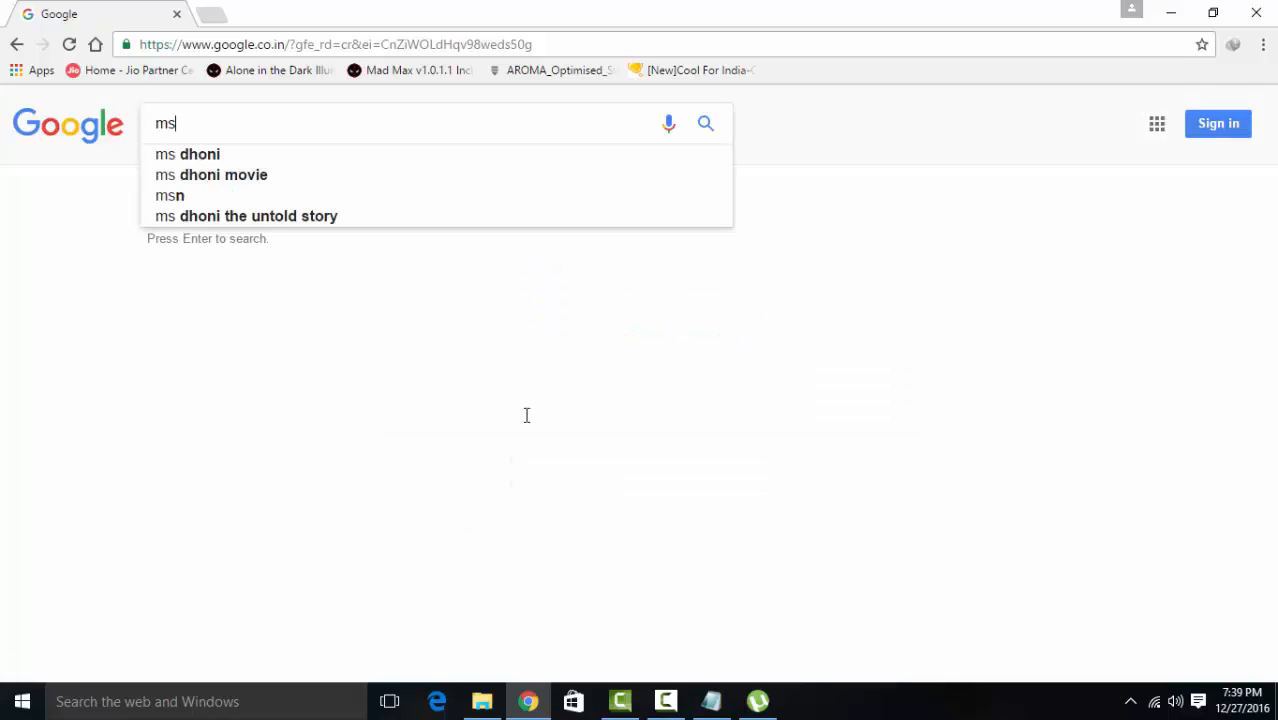
text(vcp.)
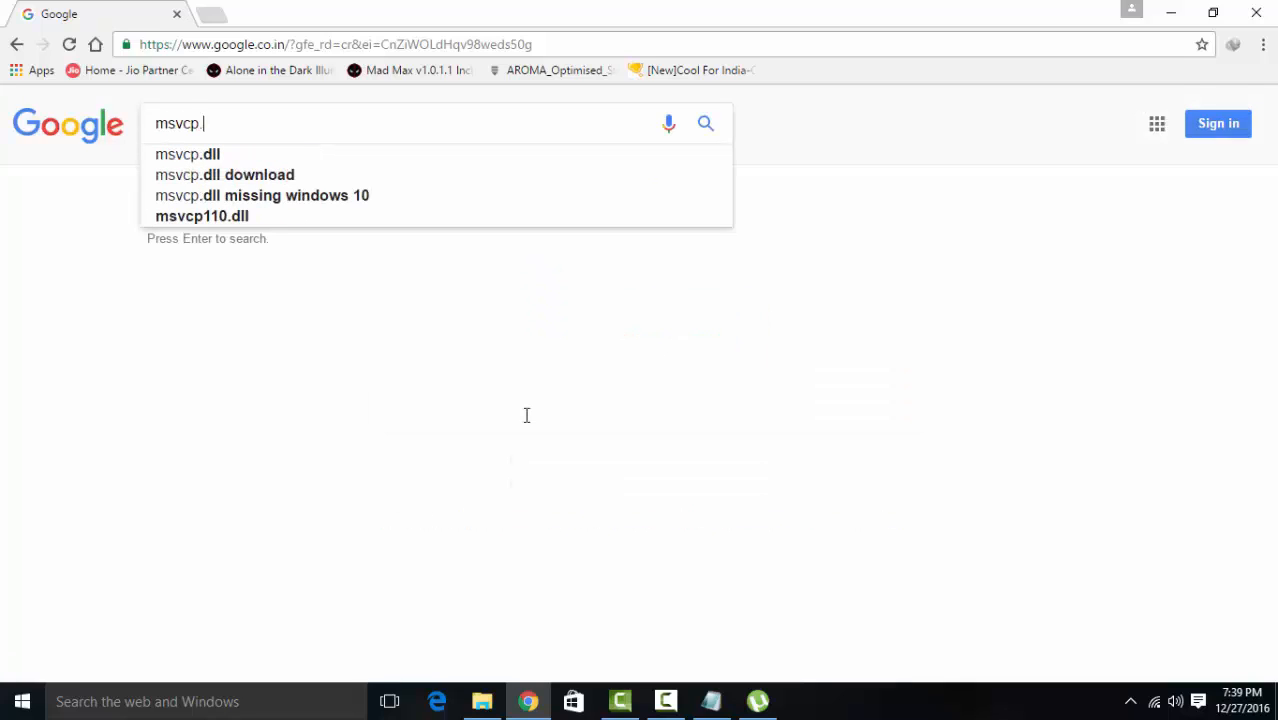
key(Backspace)
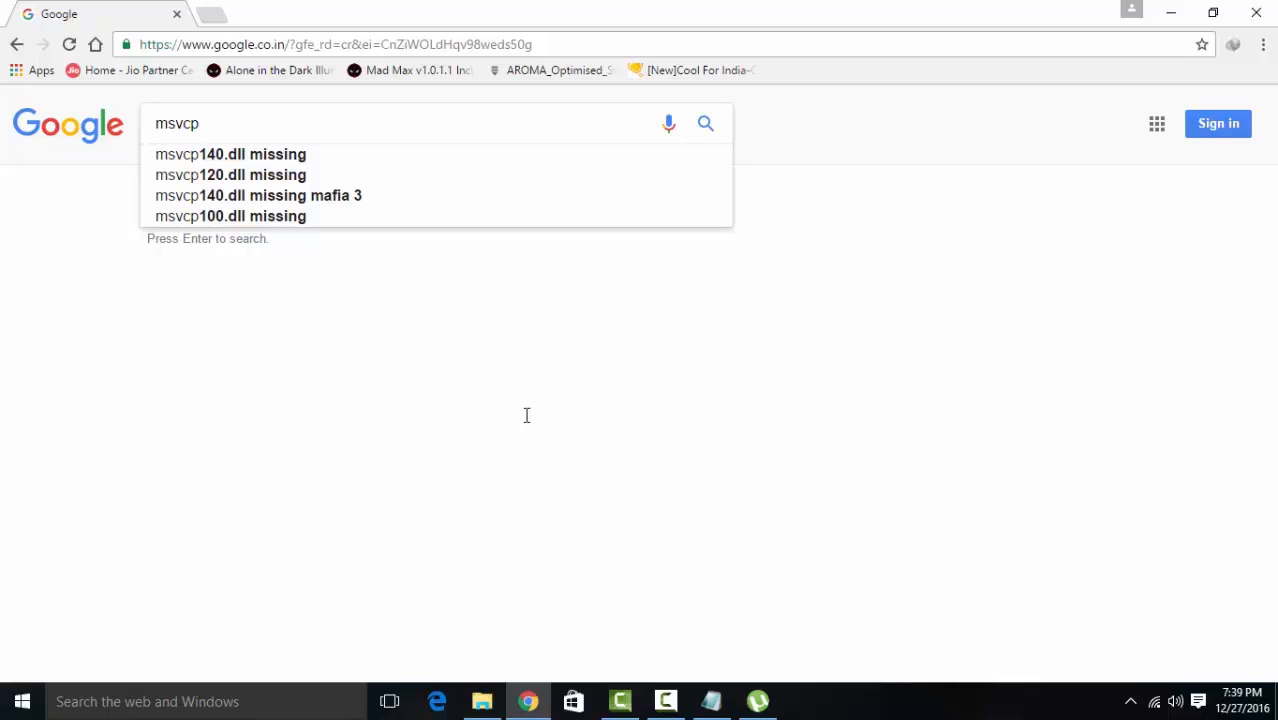
mouse_move(464, 352)
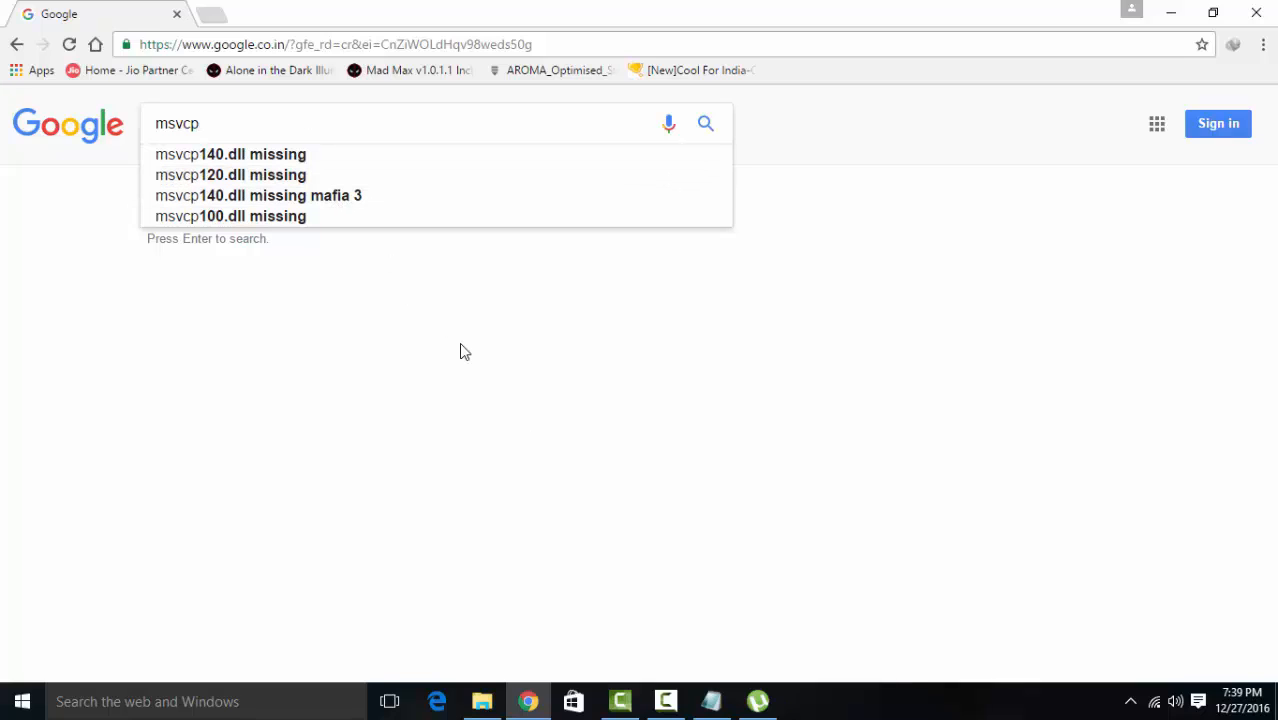
text(is)
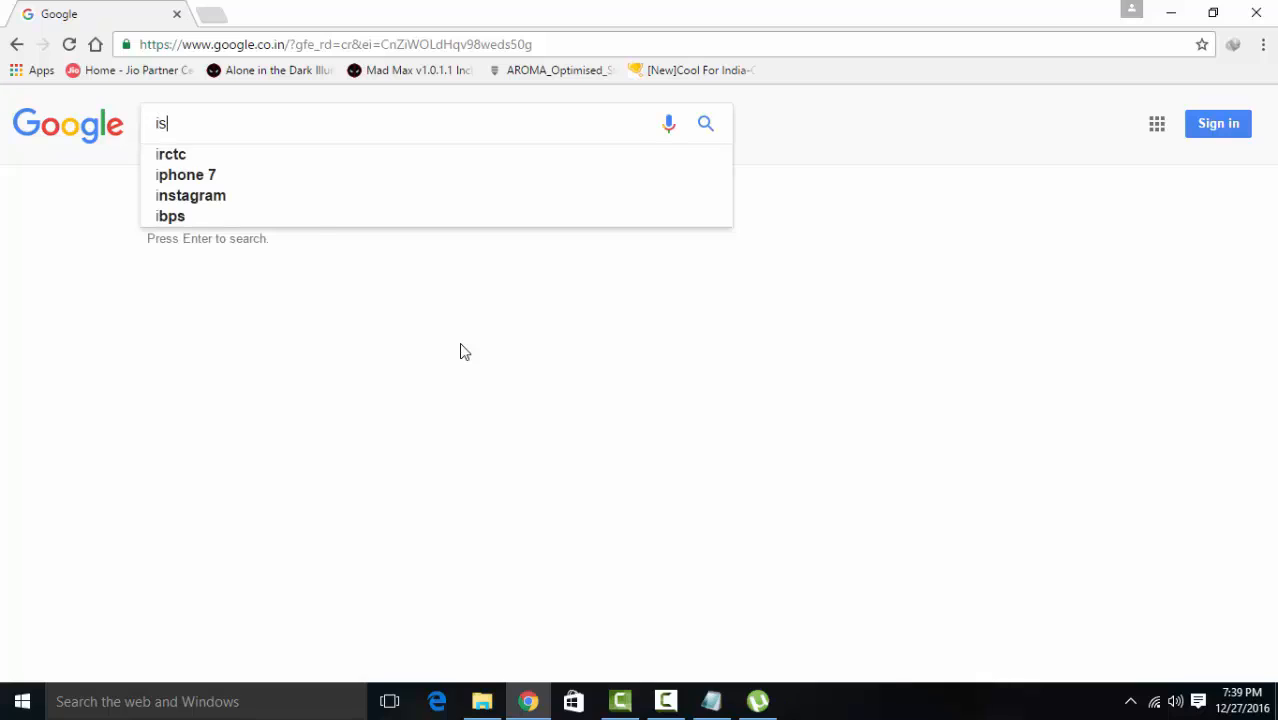
text(done.dll)
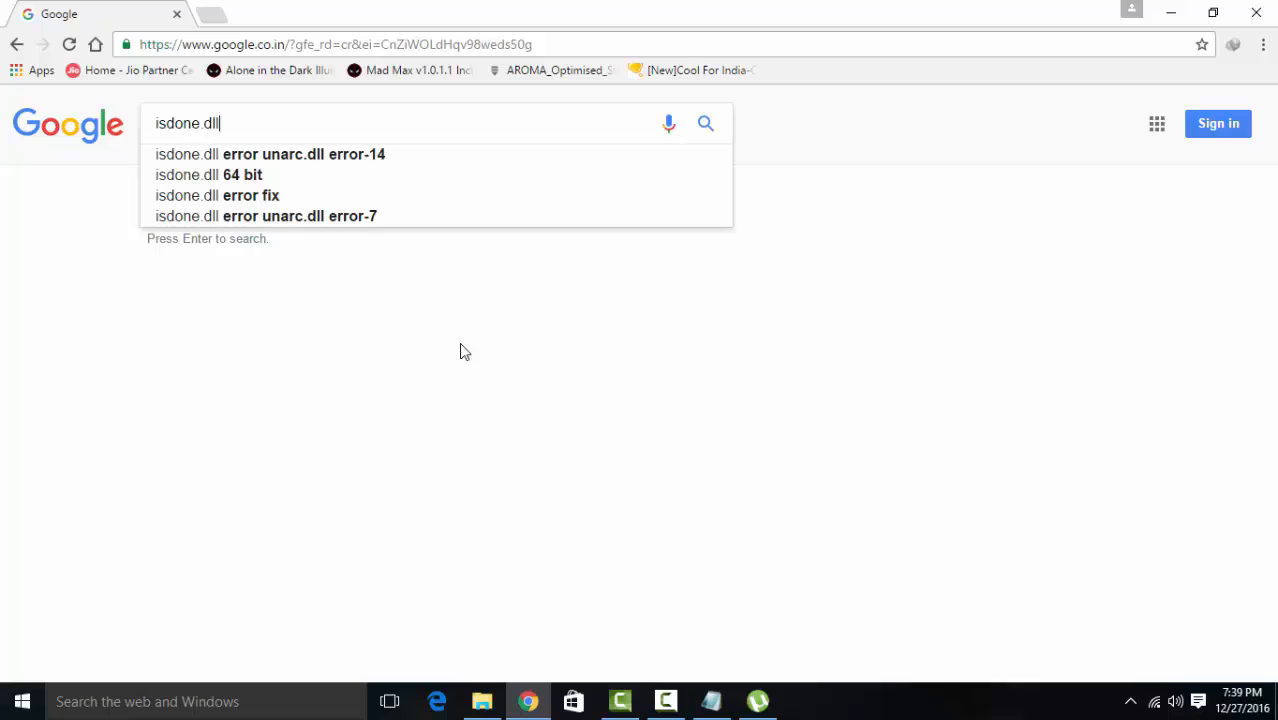
key(Return)
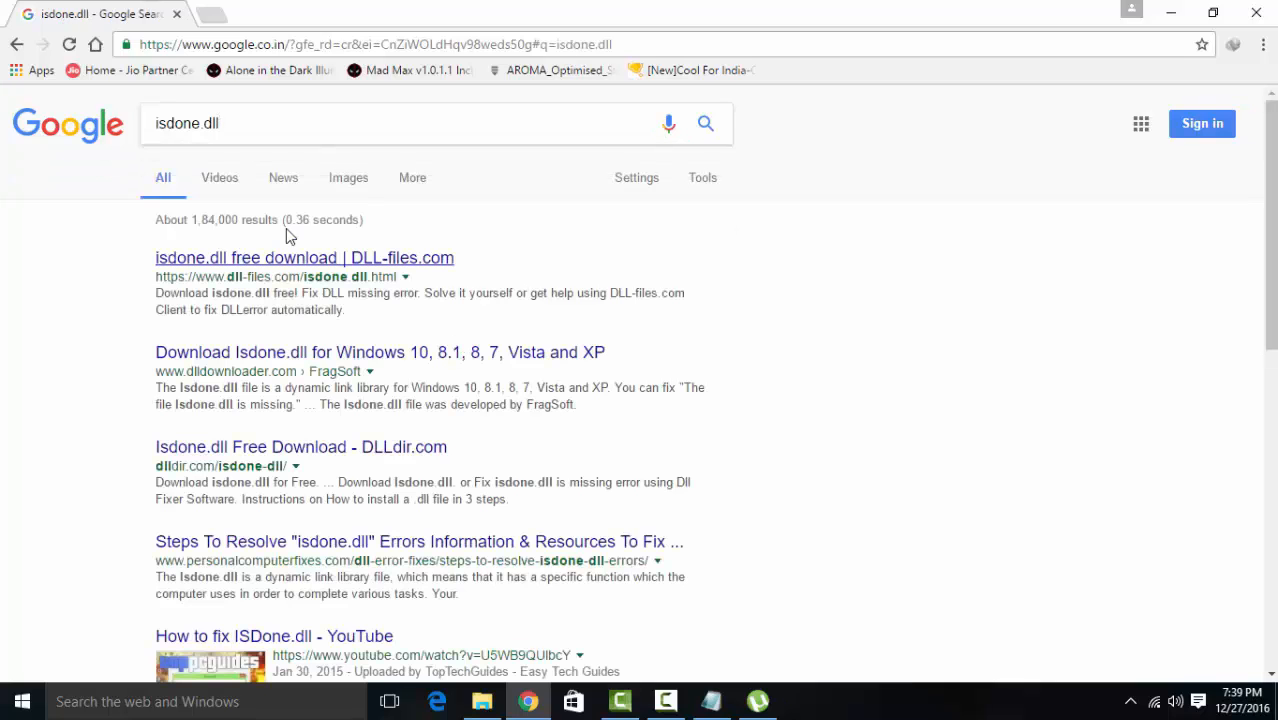
mouse_move(380, 280)
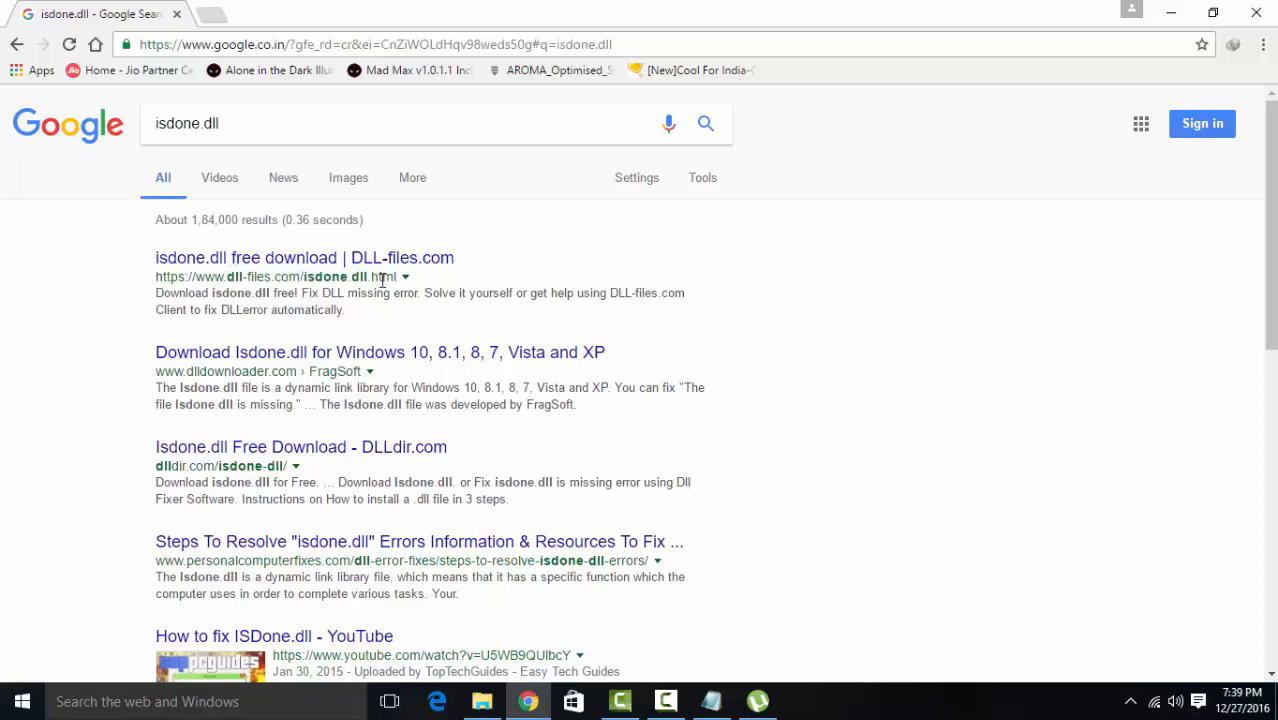
- Open the 'isdone.dll free download | DLL-files.com' result
click(304, 256)
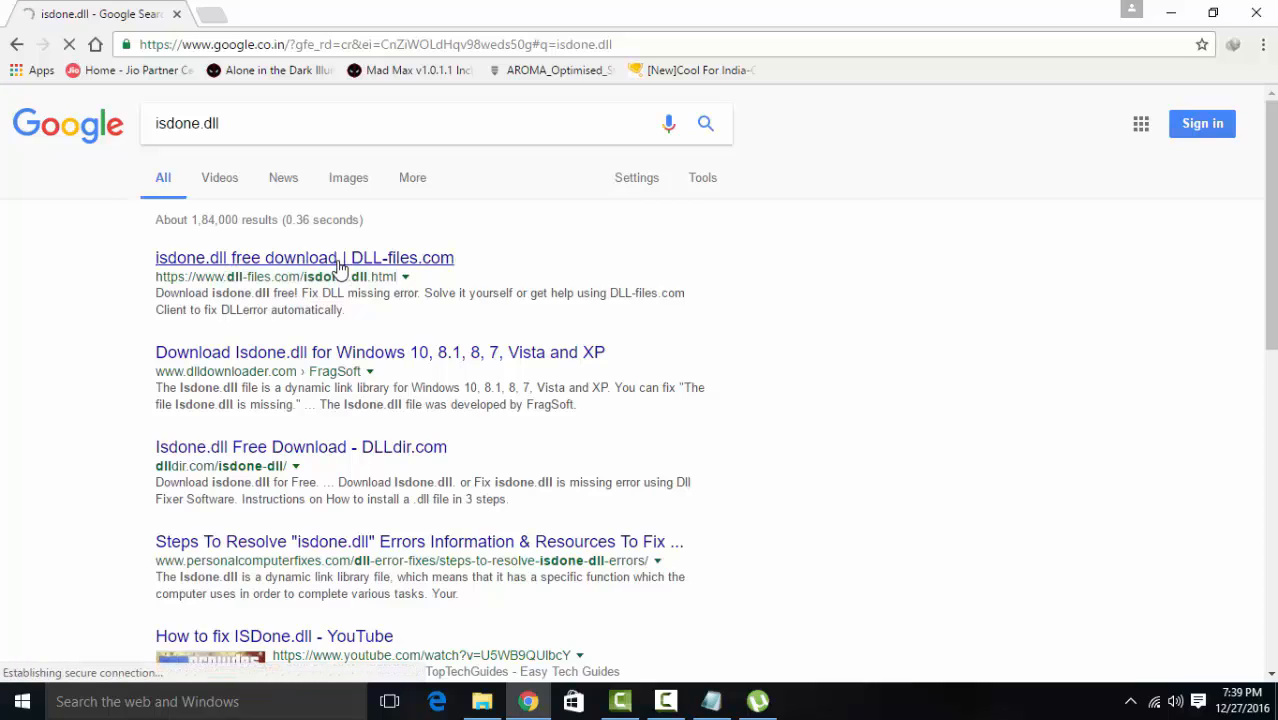
click(304, 256)
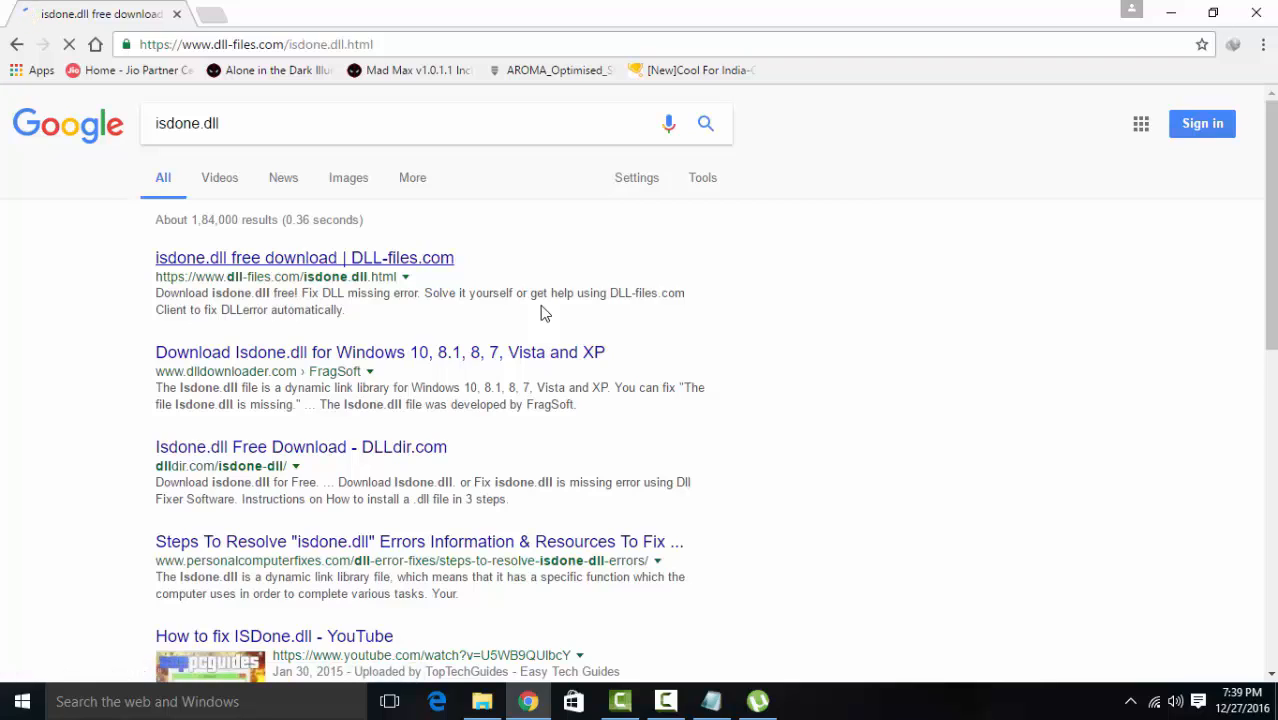
- Scroll the isdone.dll page to the versions table and bring up the 0.5.0.0 Download link options
click(304, 256)
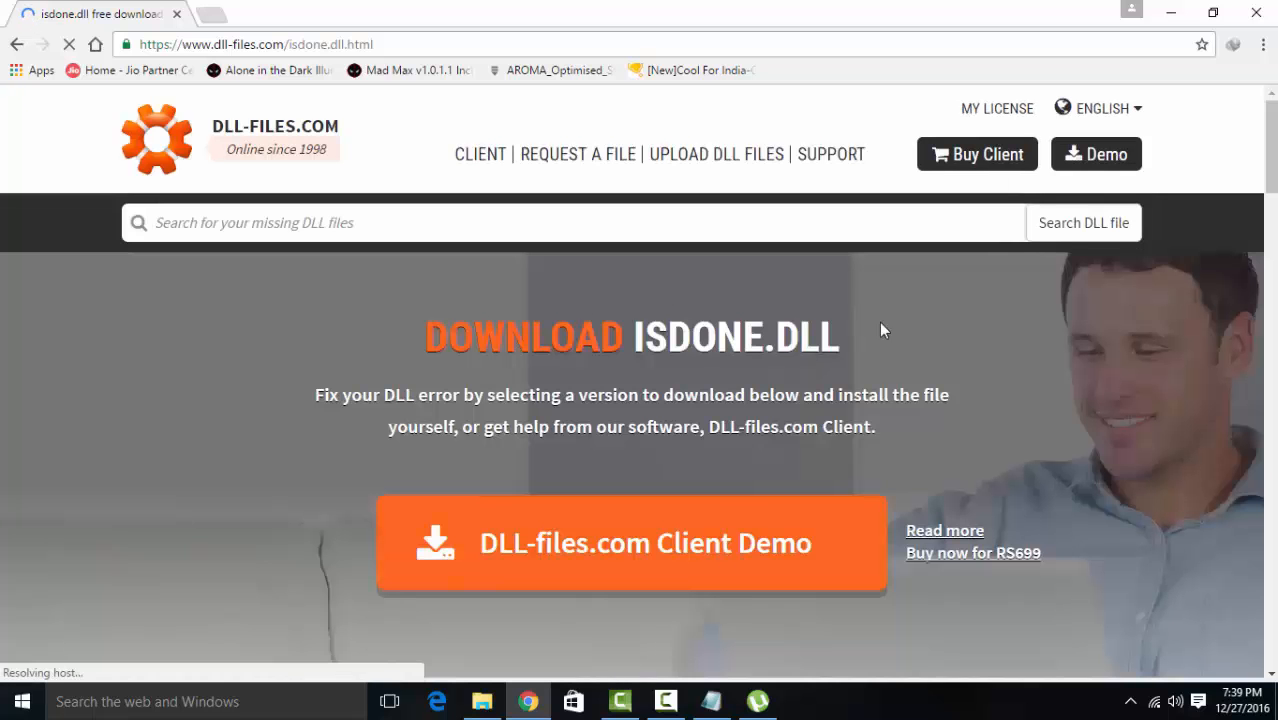
scroll(down, 3)
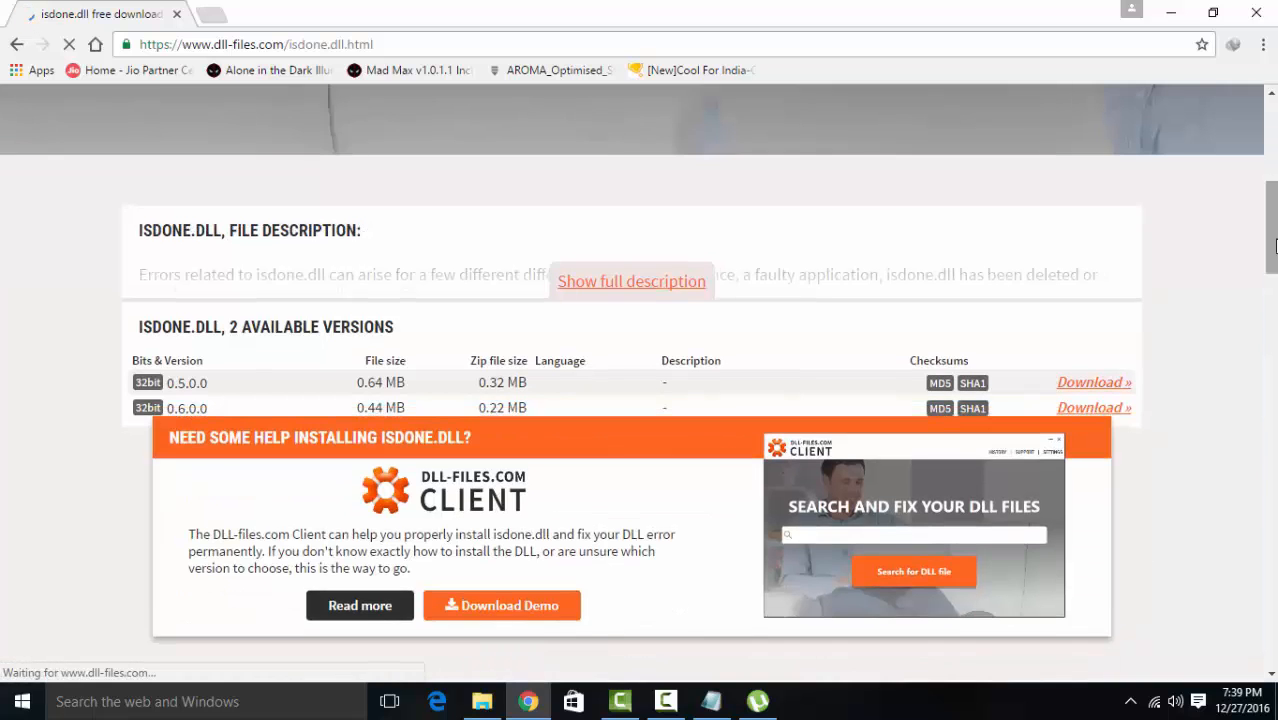
scroll(up, 3)
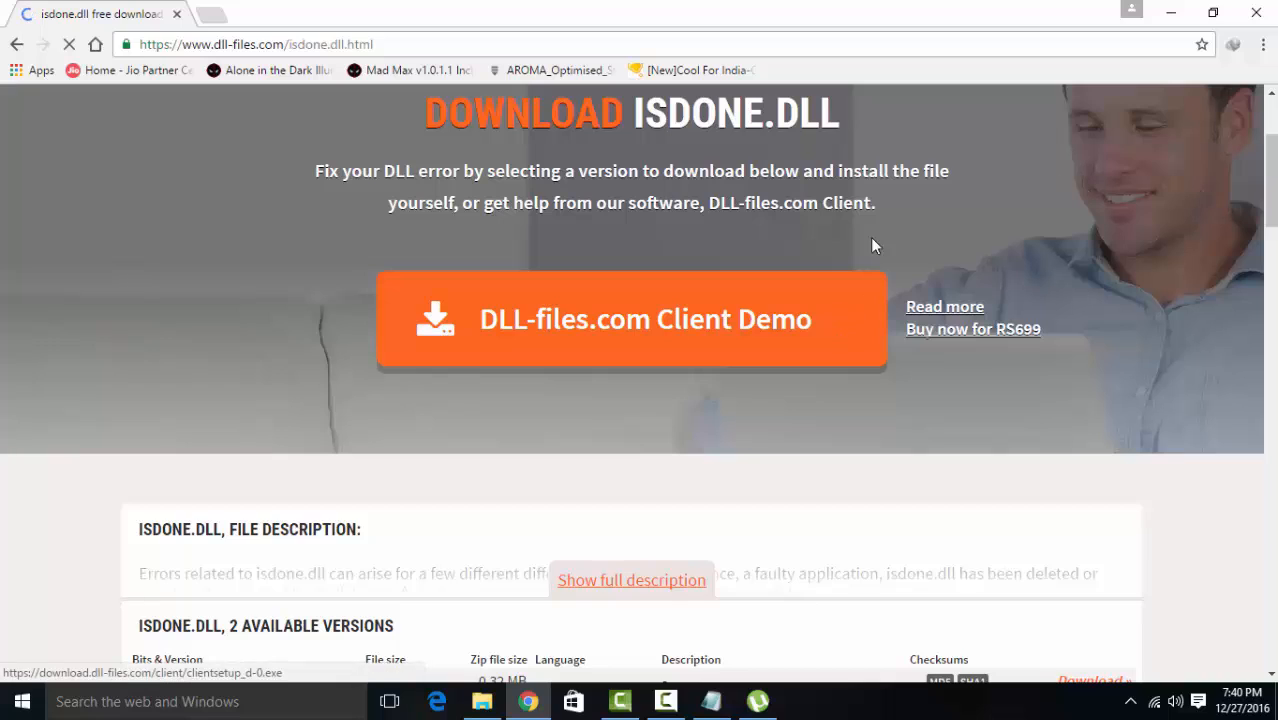
mouse_move(1030, 196)
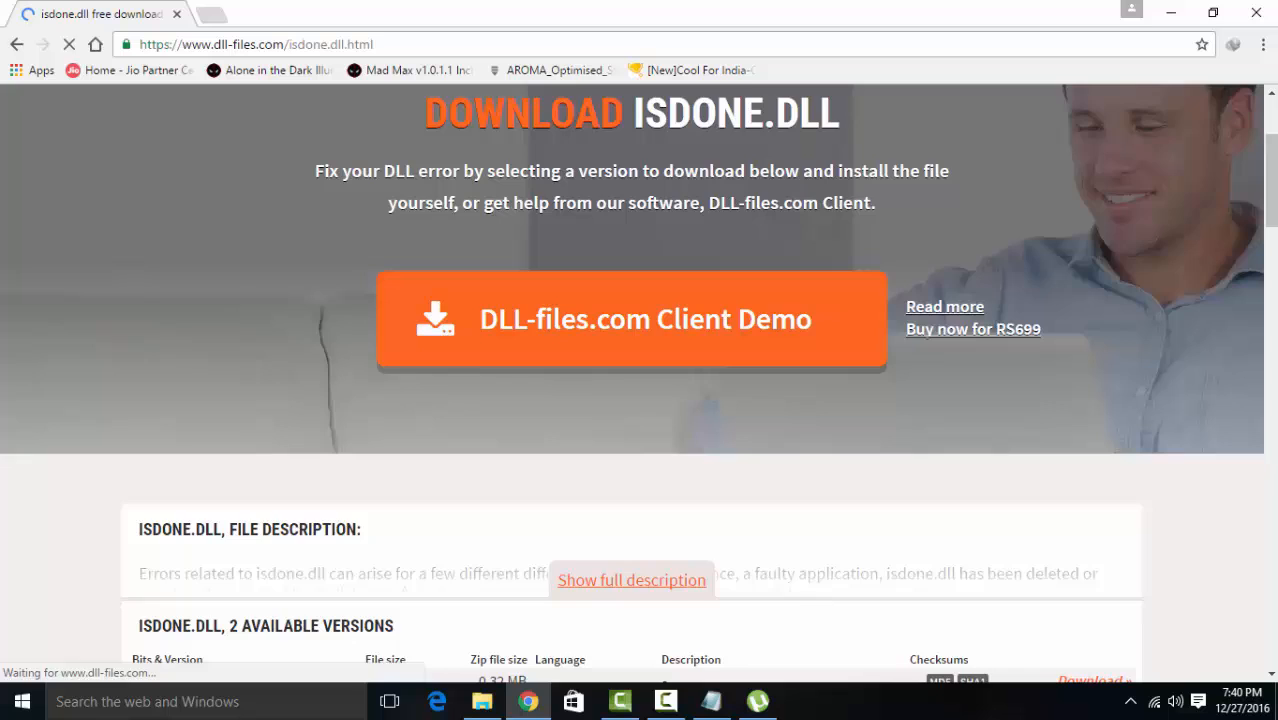
scroll(down, 3)
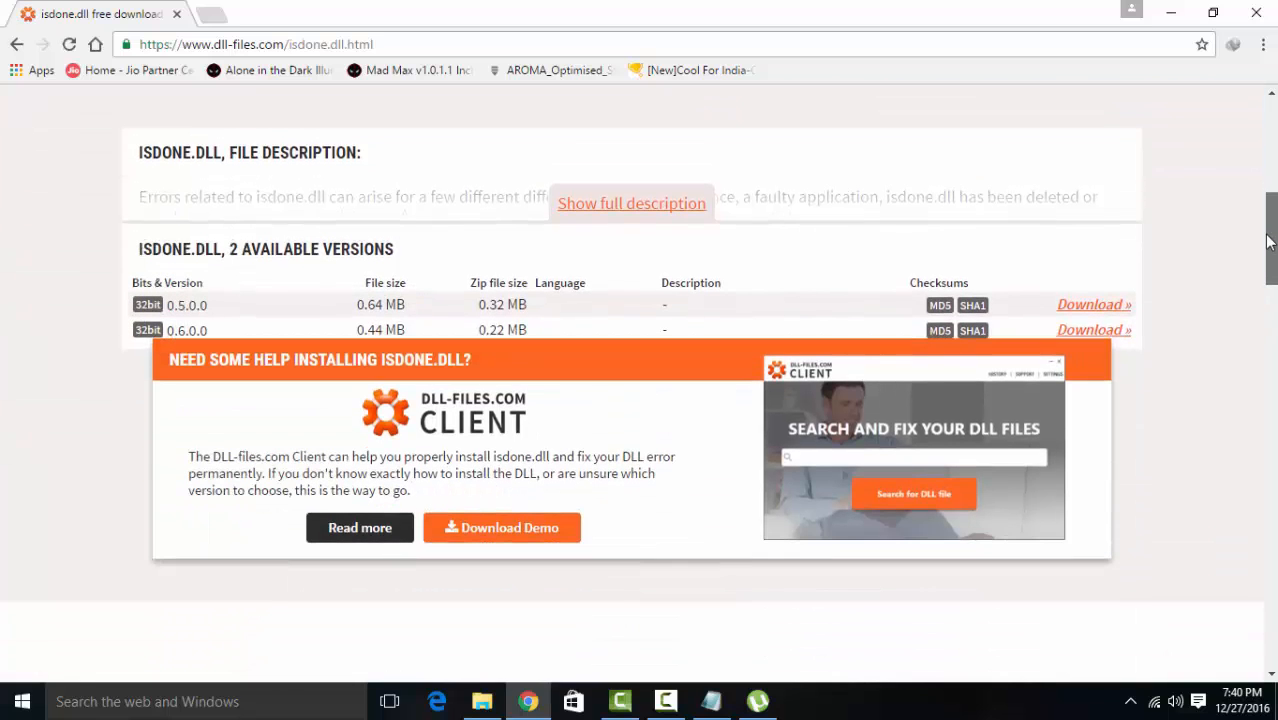
scroll(down, 3)
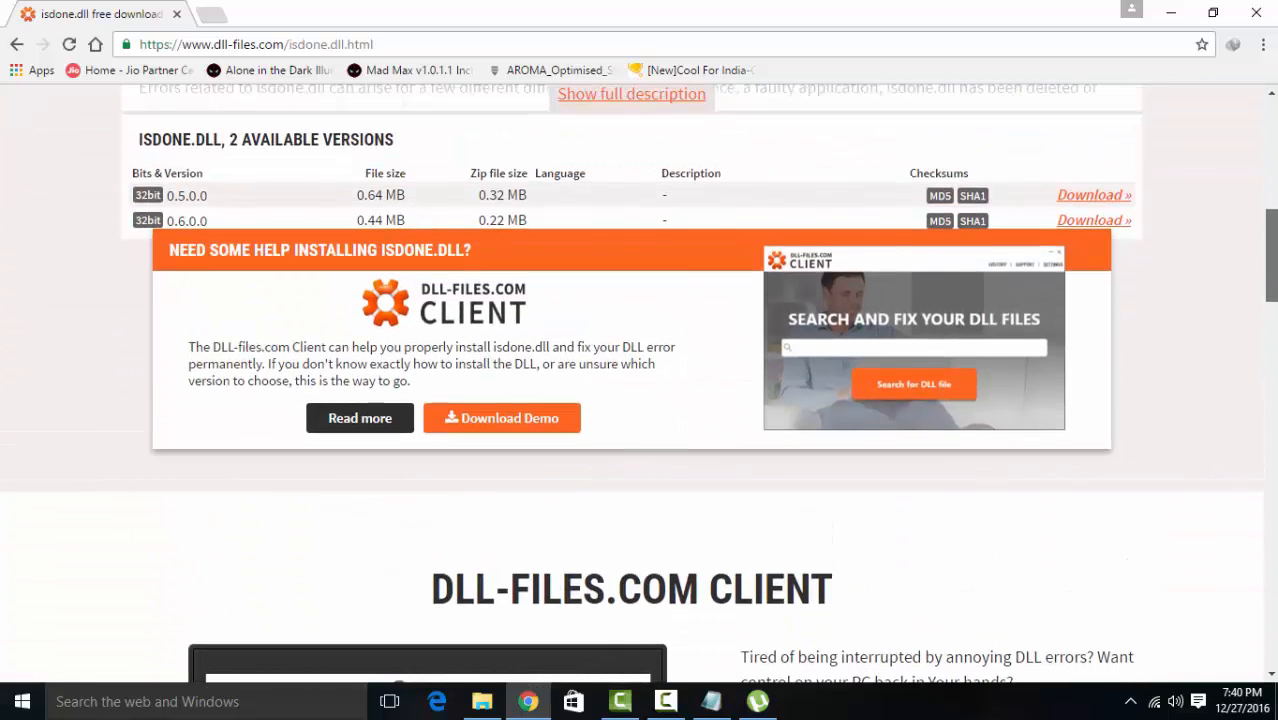
double_click(186, 196)
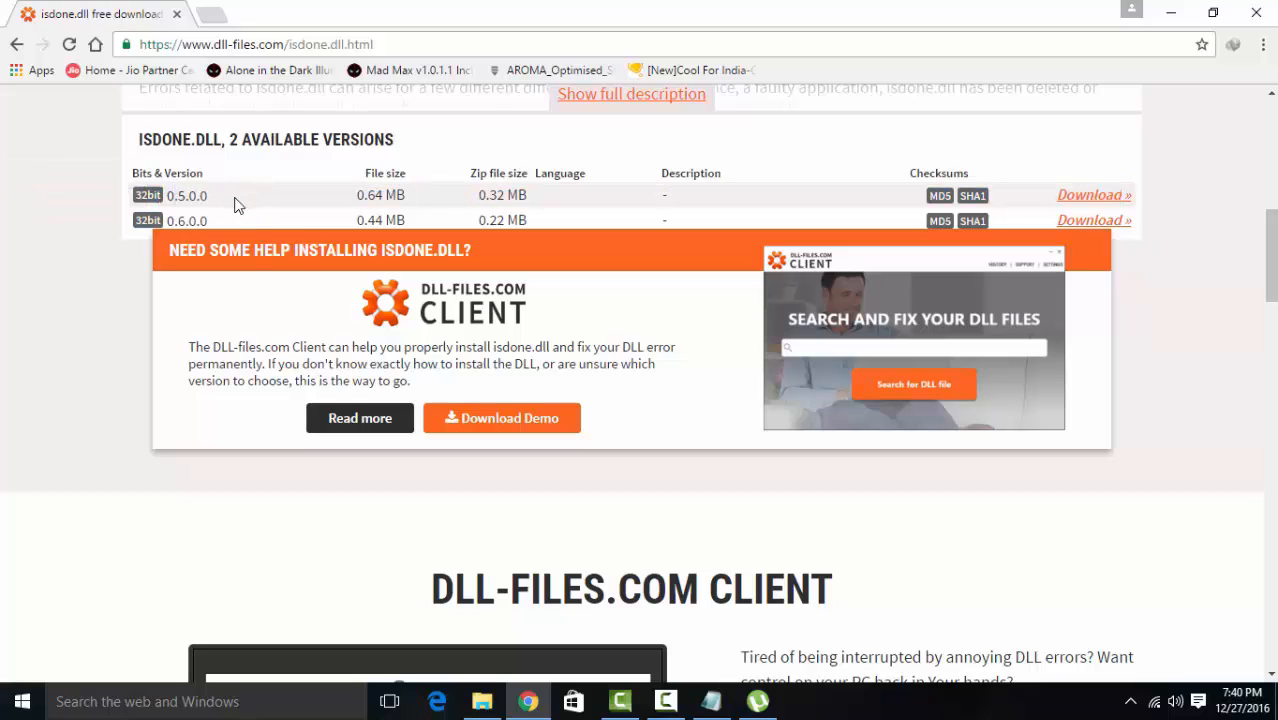
mouse_move(220, 188)
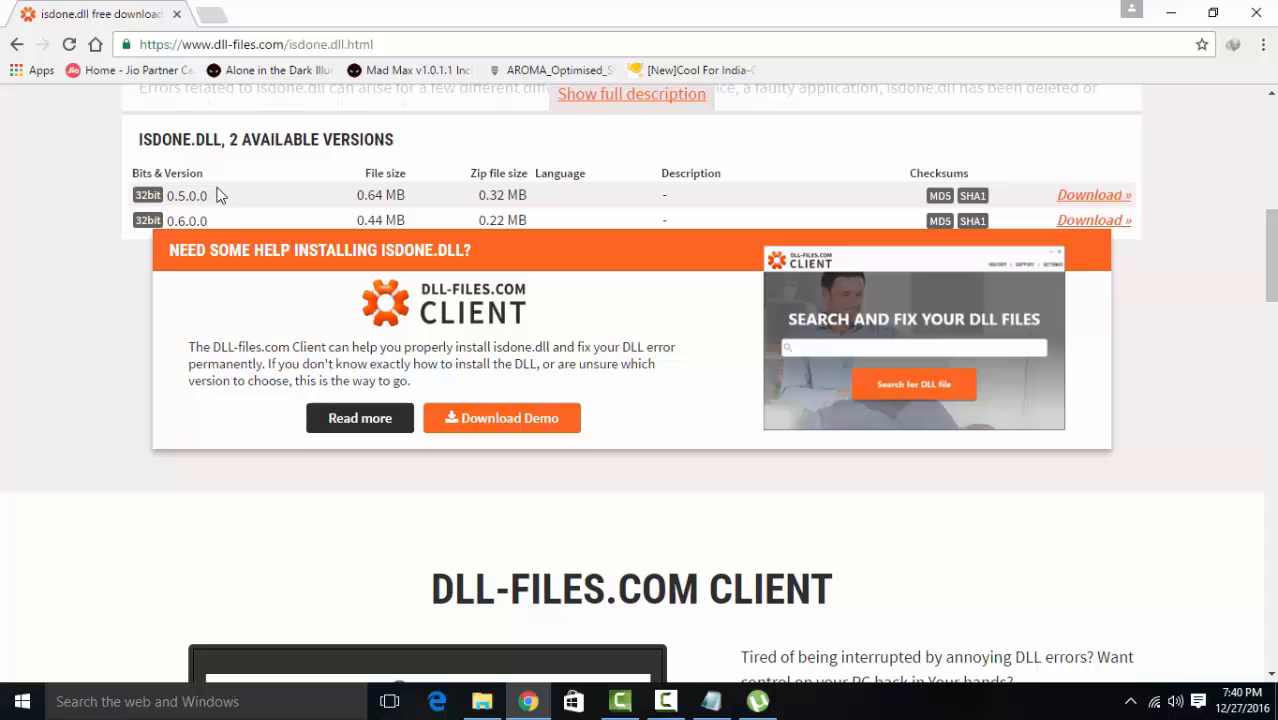
mouse_move(172, 194)
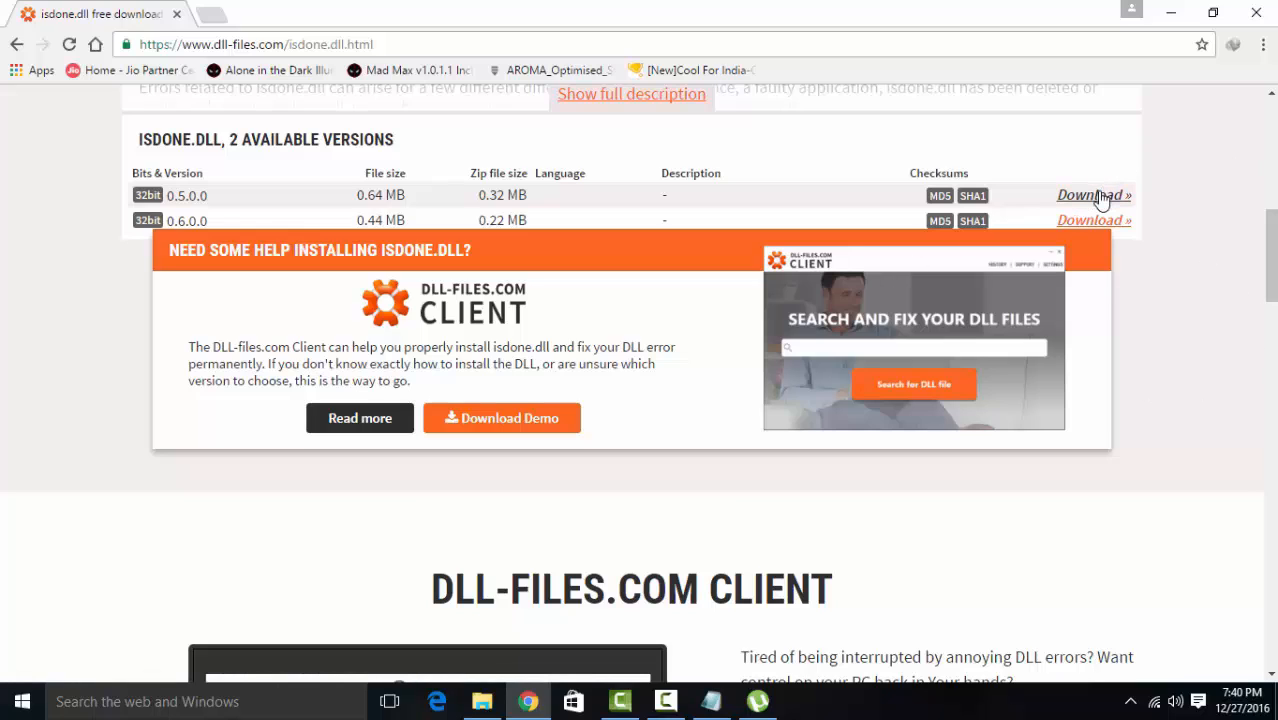
mouse_move(1092, 196)
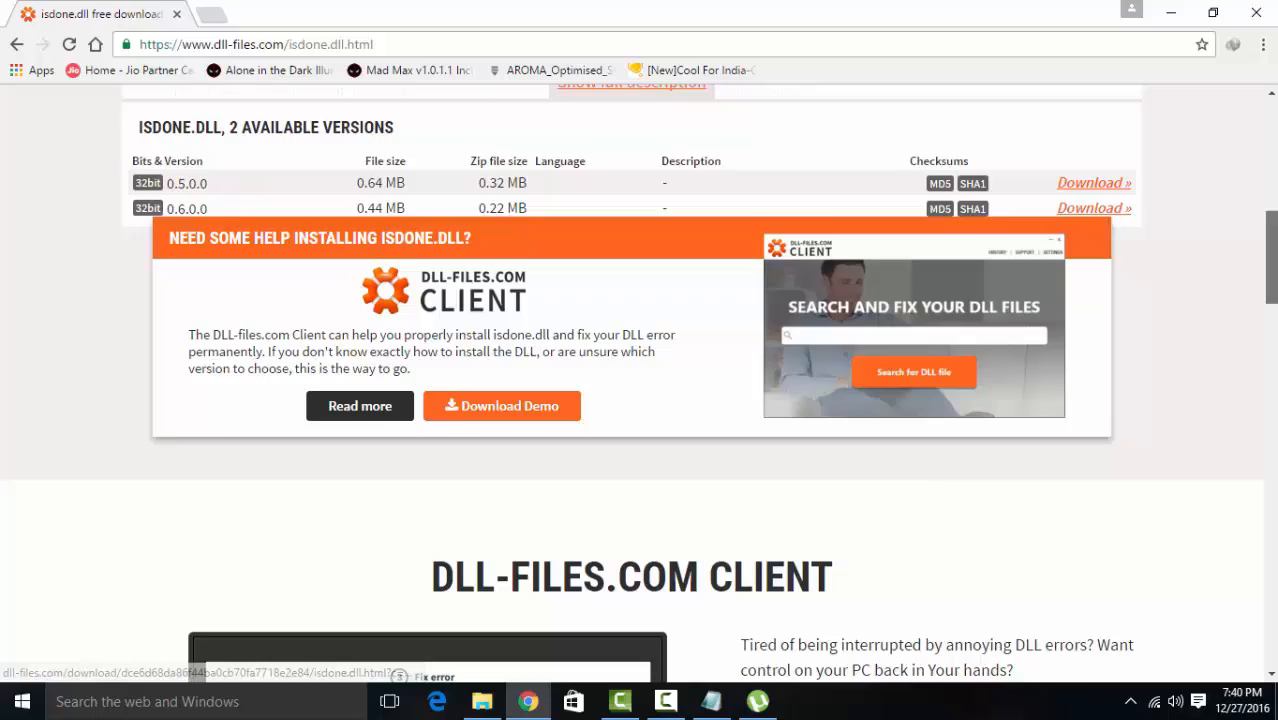
scroll(down, 3)
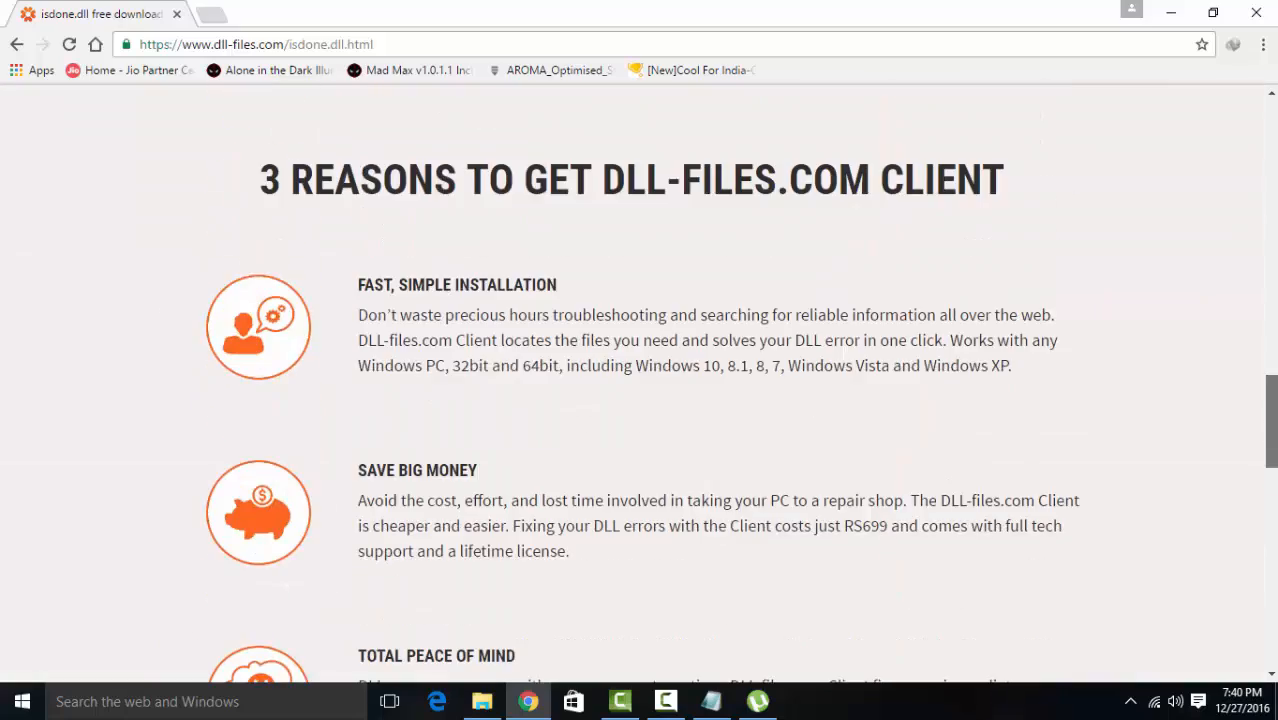
scroll(up, 3)
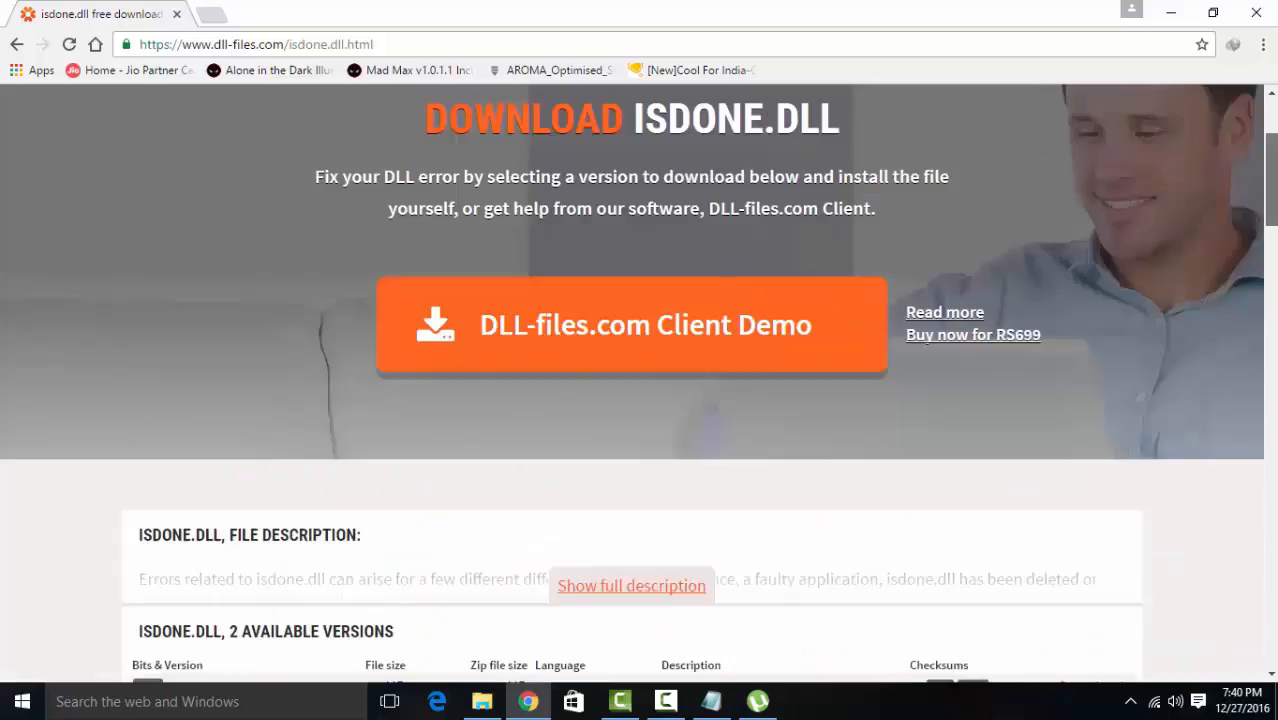
scroll(down, 3)
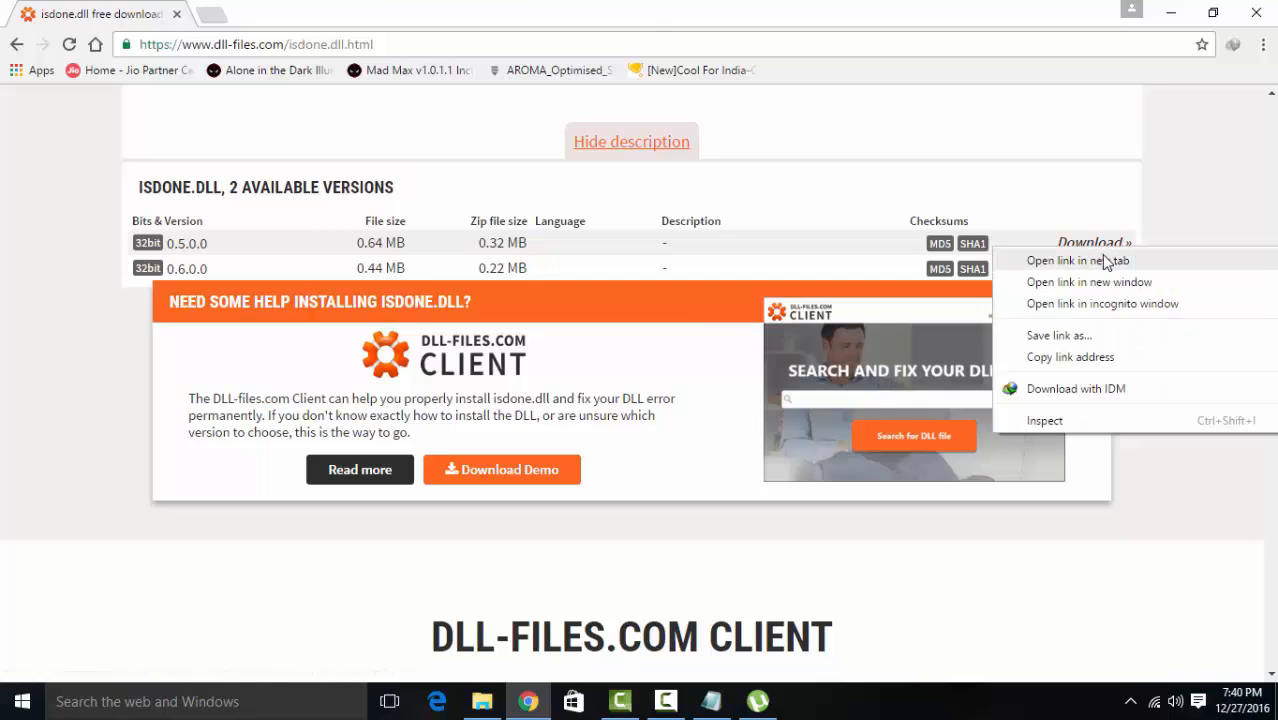
- Open the 0.5.0.0 link in a new tab and start the isdone.dll download
click(1076, 260)
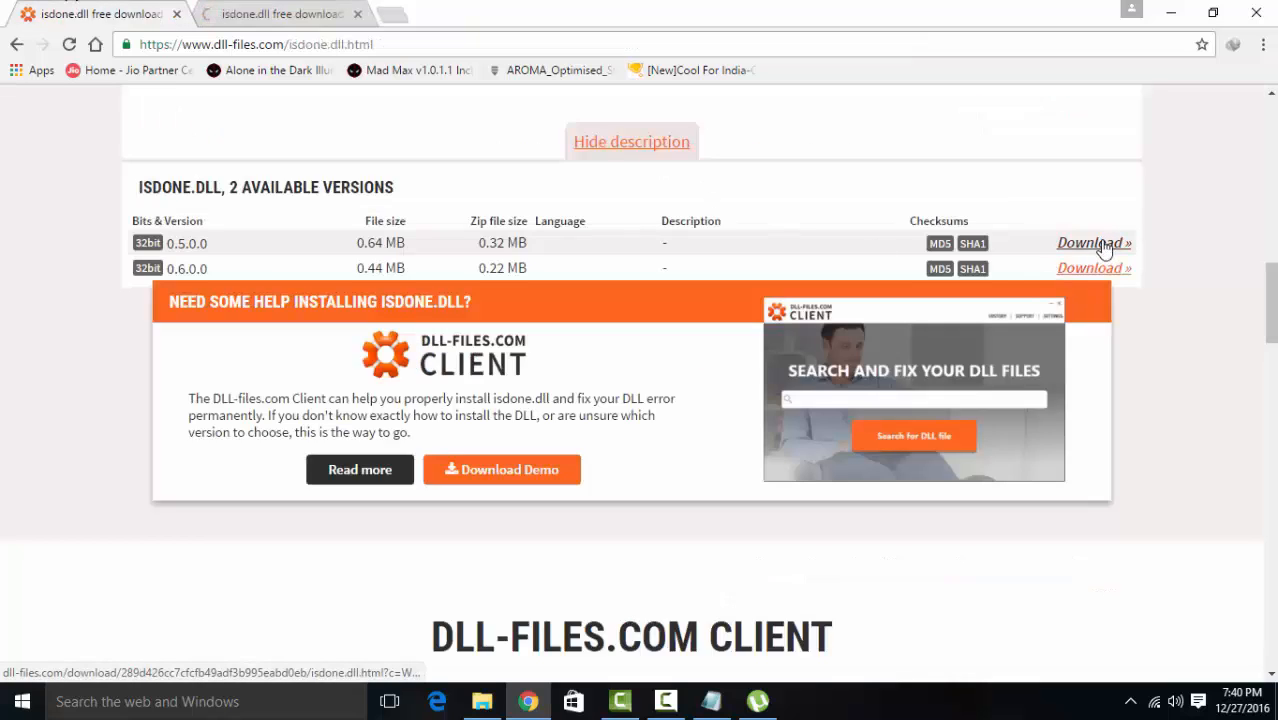
click(1090, 242)
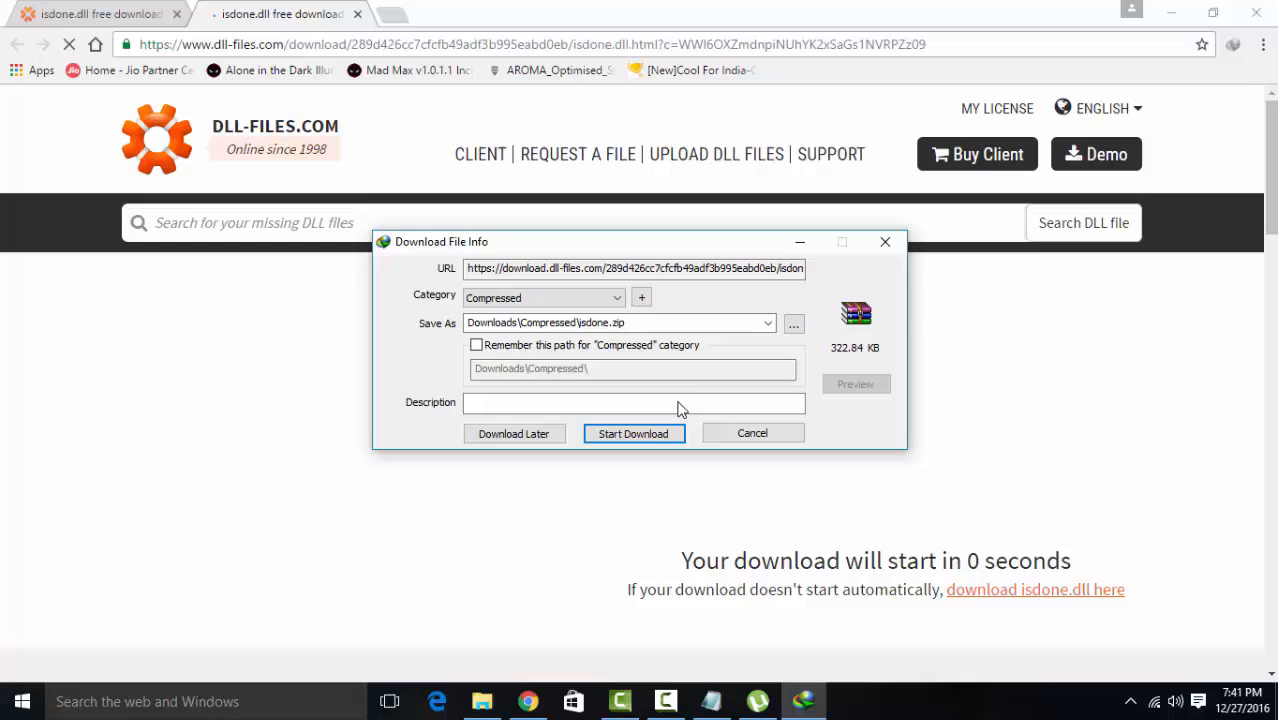
- Start the IDM download of isdone.zip to Downloads\Compressed and open the zip
click(632, 432)
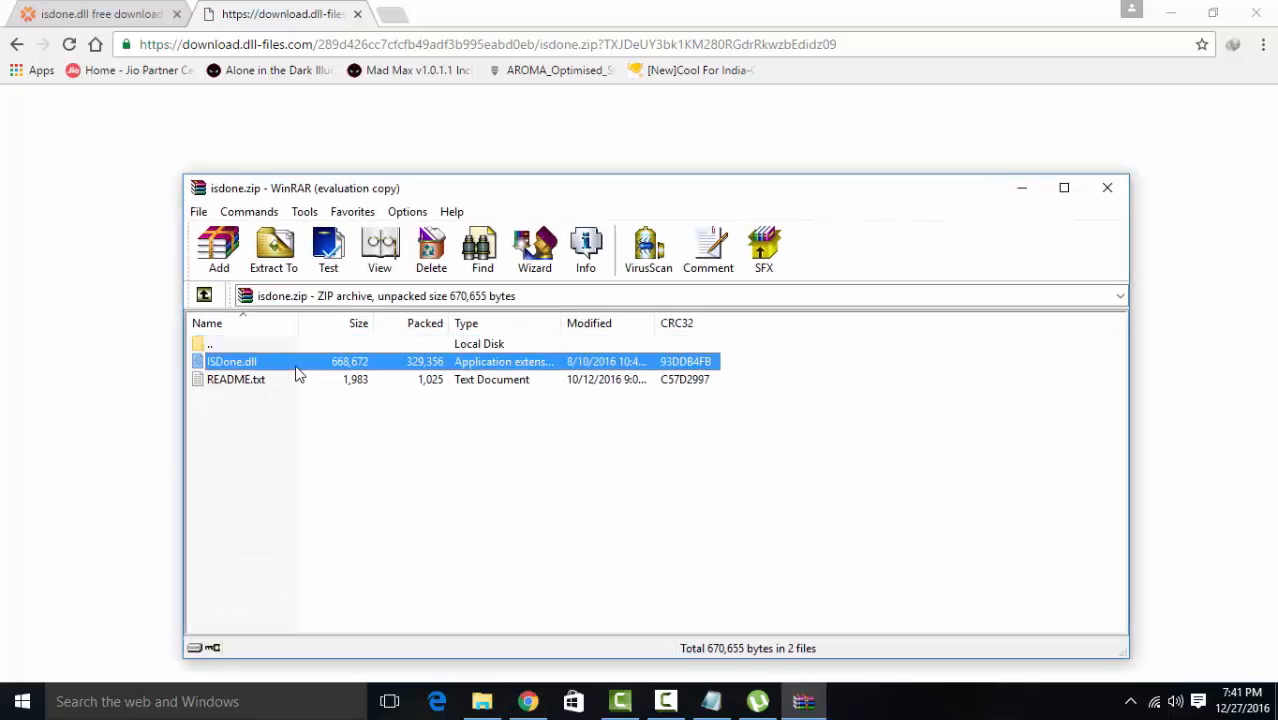
- Select isdone.dll in the archive, switch to the Sniper Elite folder, and close WinRAR
click(232, 360)
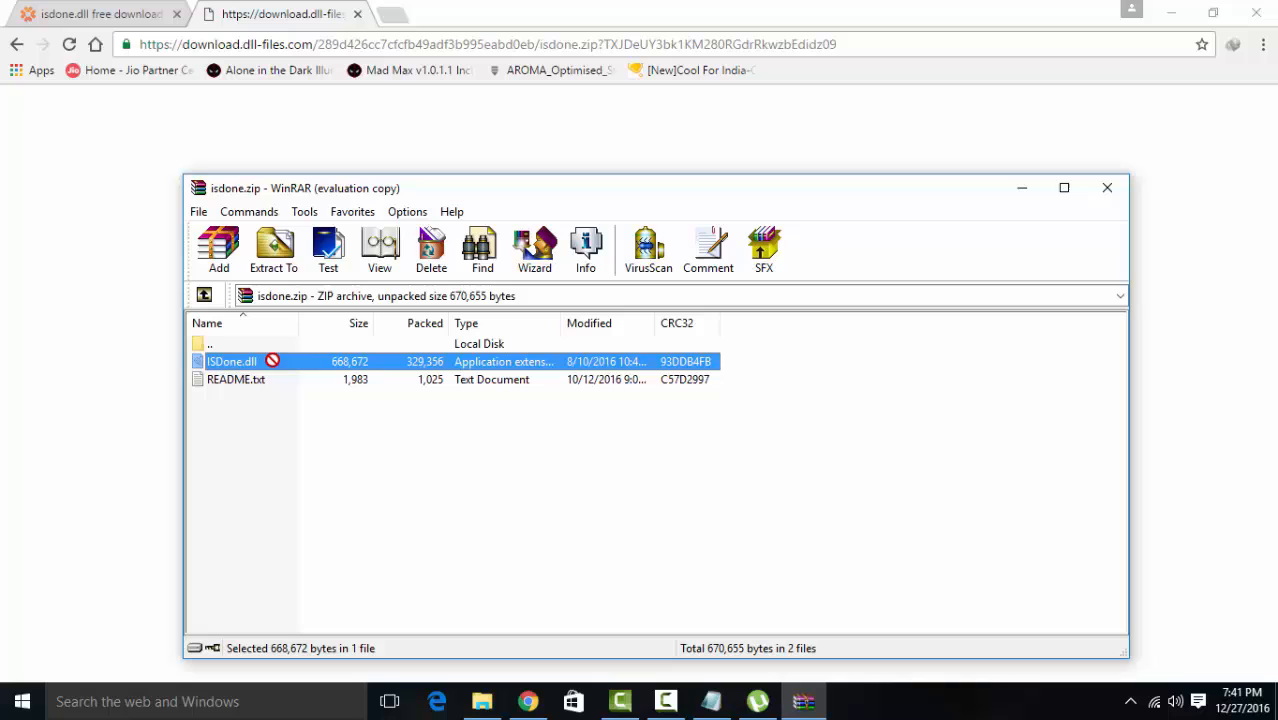
mouse_move(482, 700)
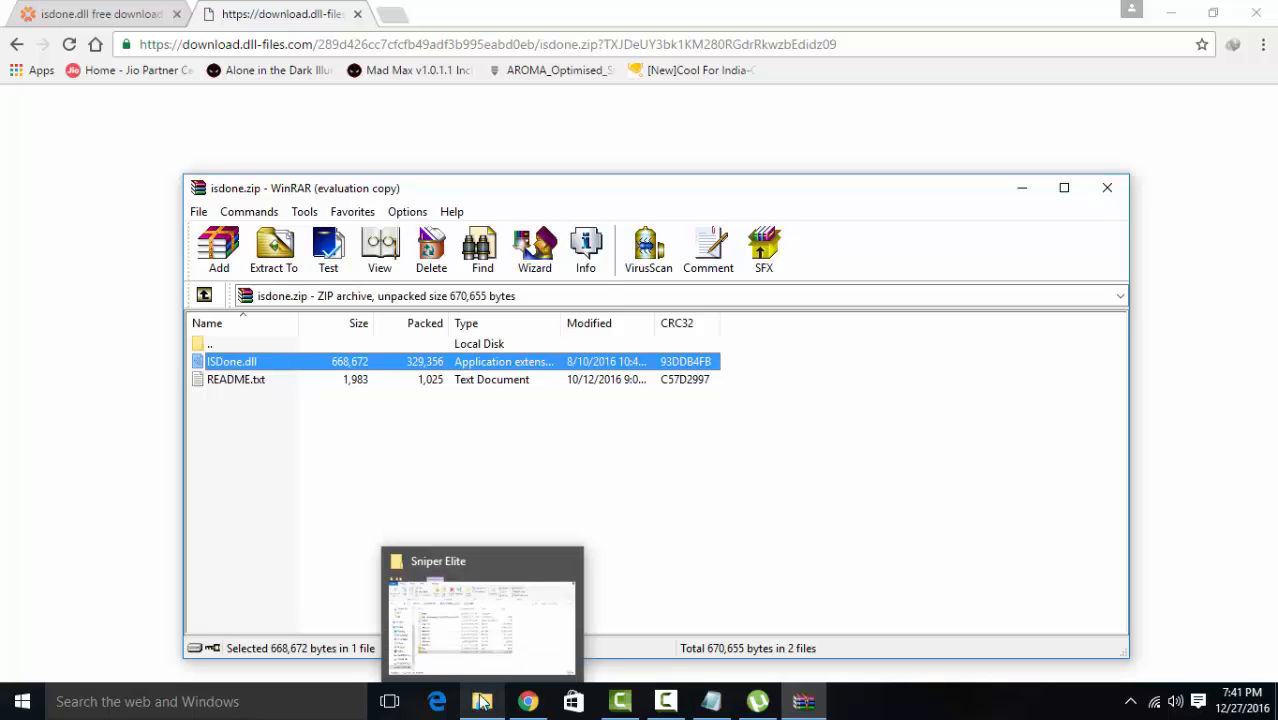
click(484, 616)
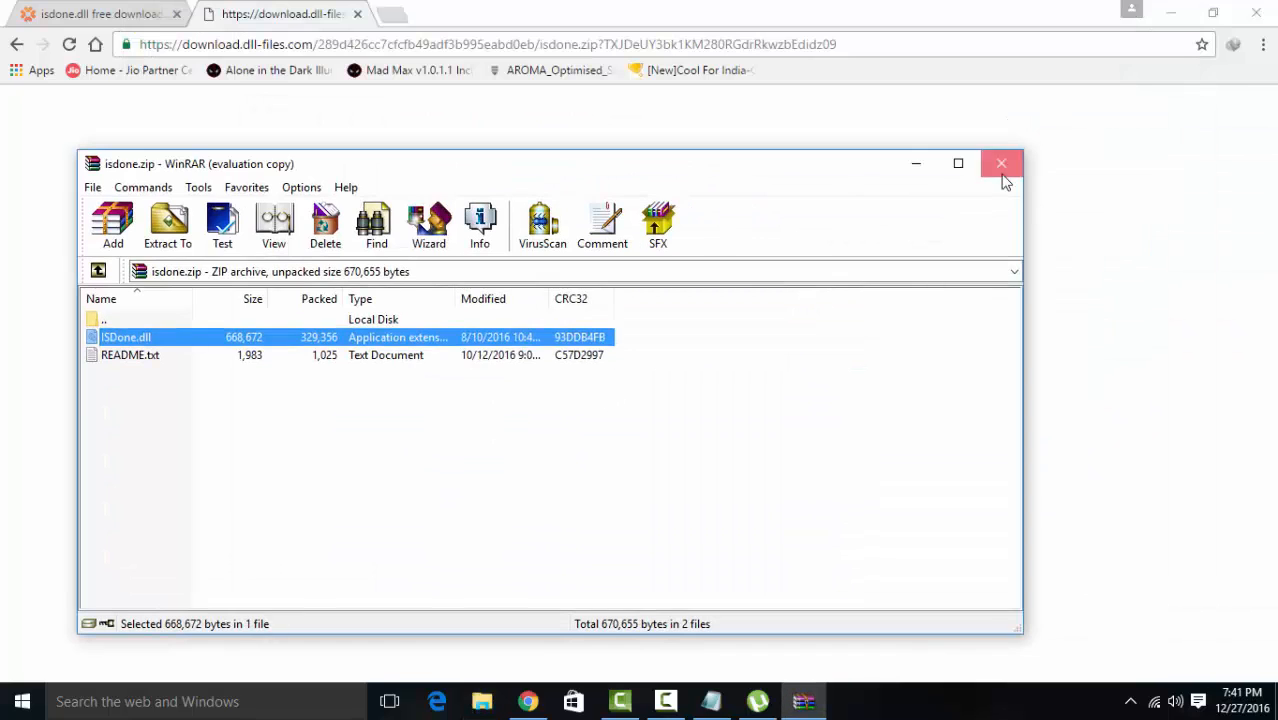
click(1000, 164)
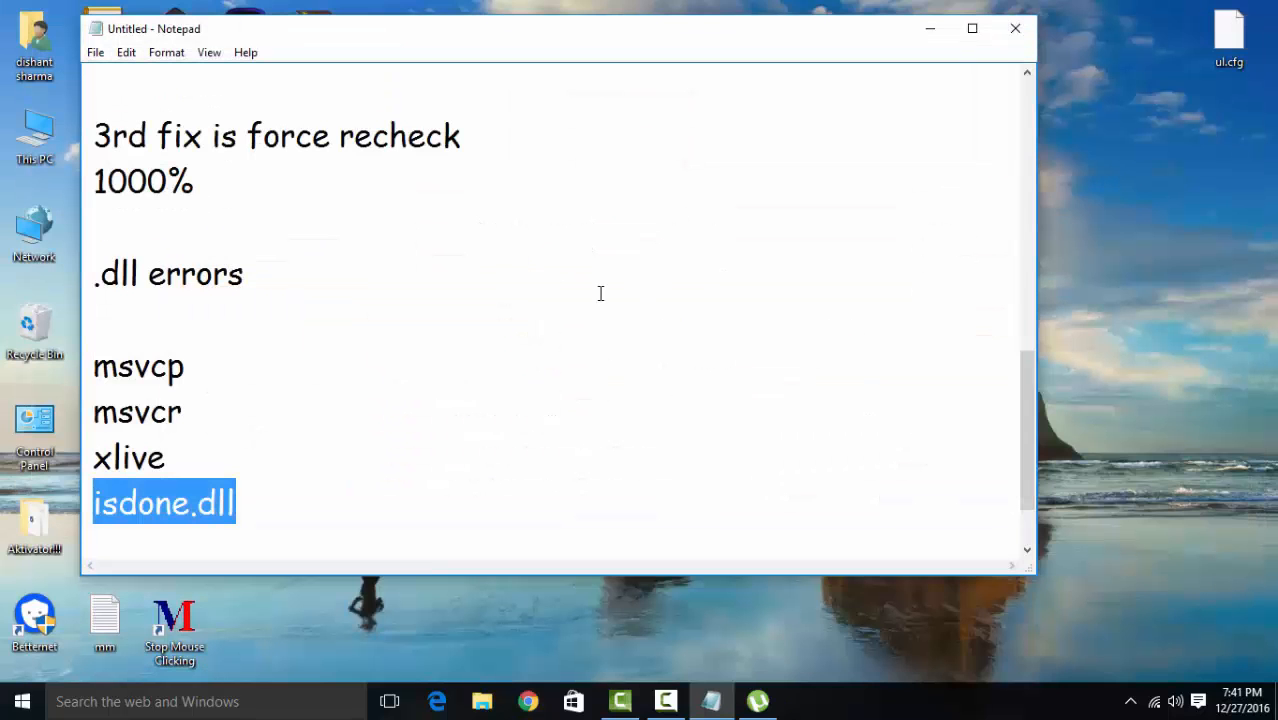
- Add a new final line reading 'click on subscribe' beneath the isdone.dll entry
click(596, 456)
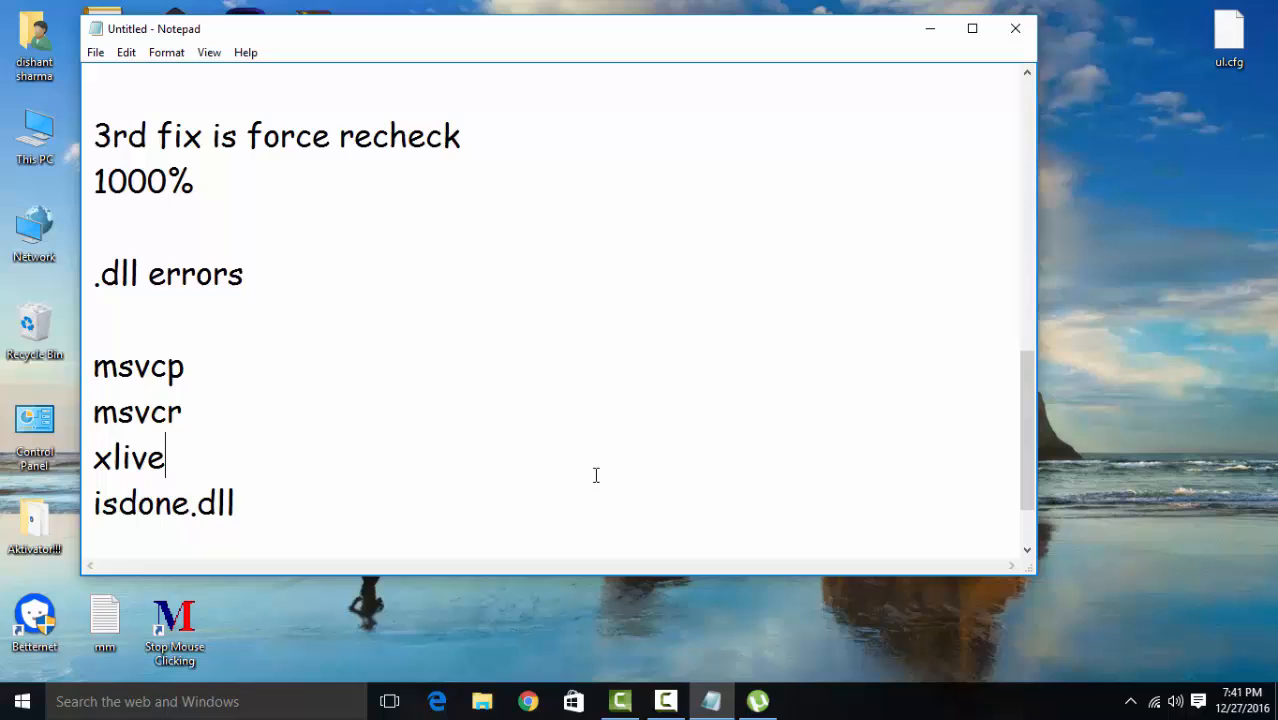
scroll(down, 3)
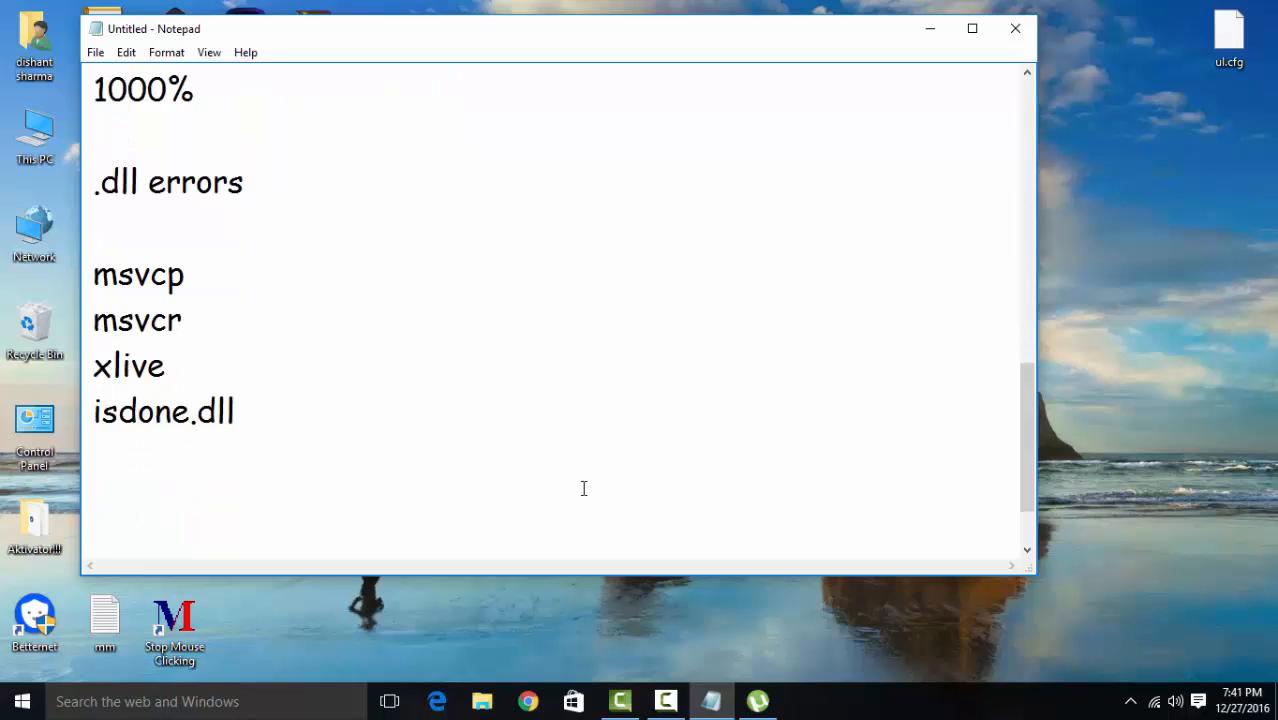
click(92, 500)
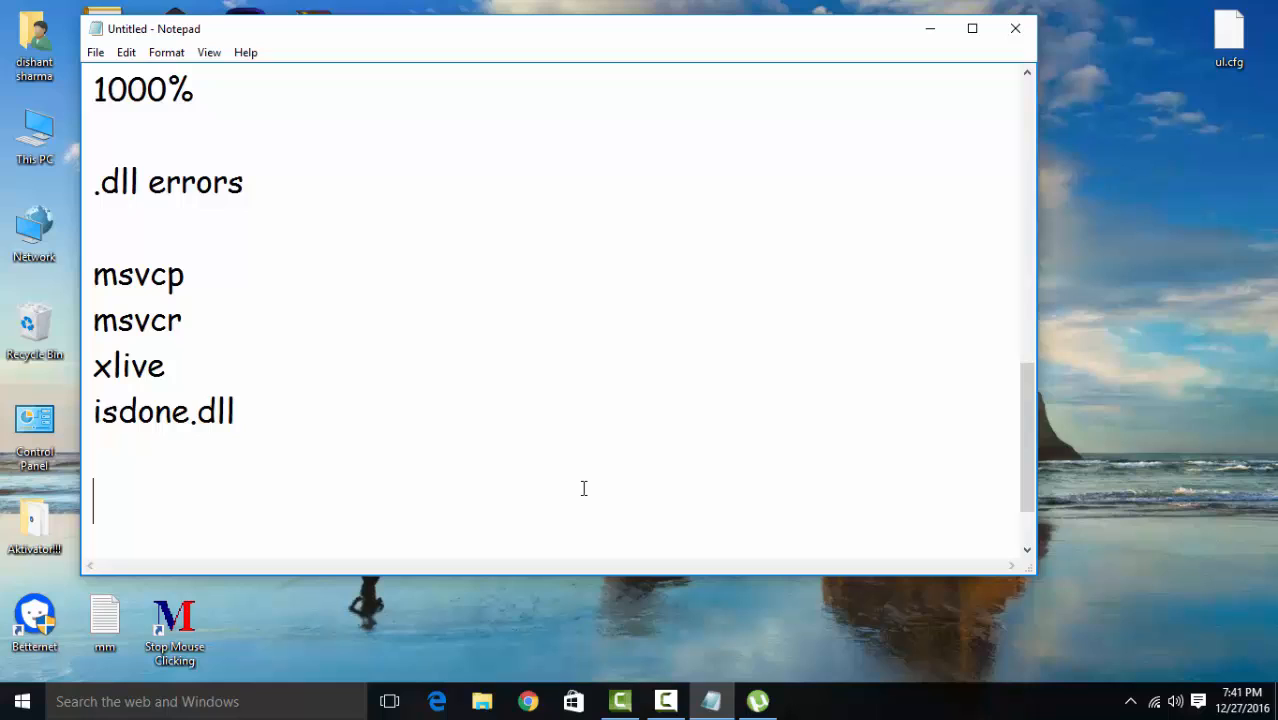
text(c)
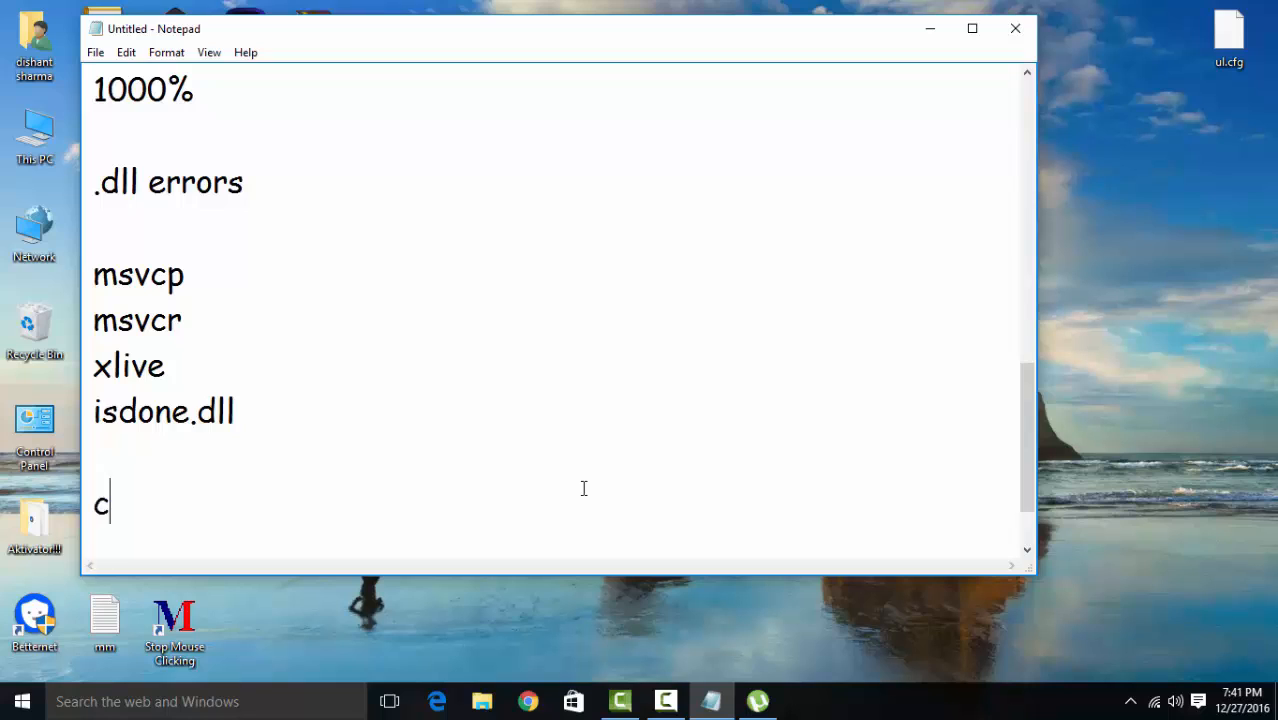
text(lick)
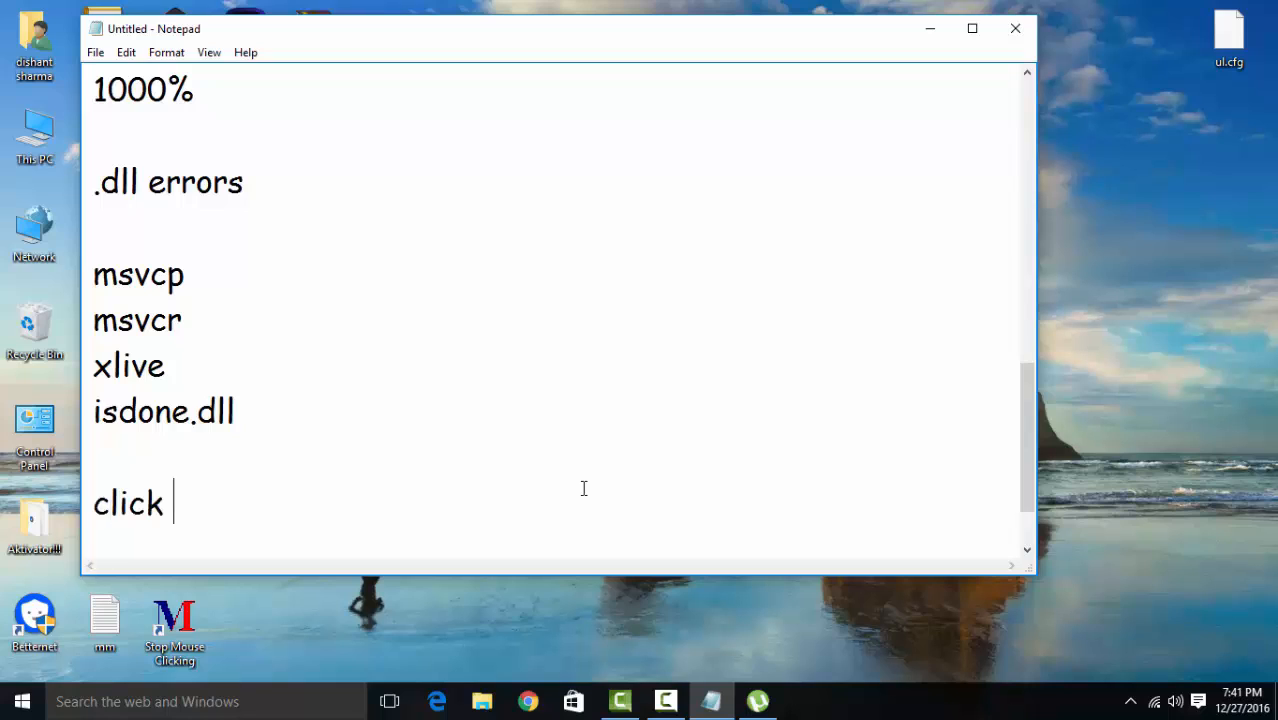
text(on)
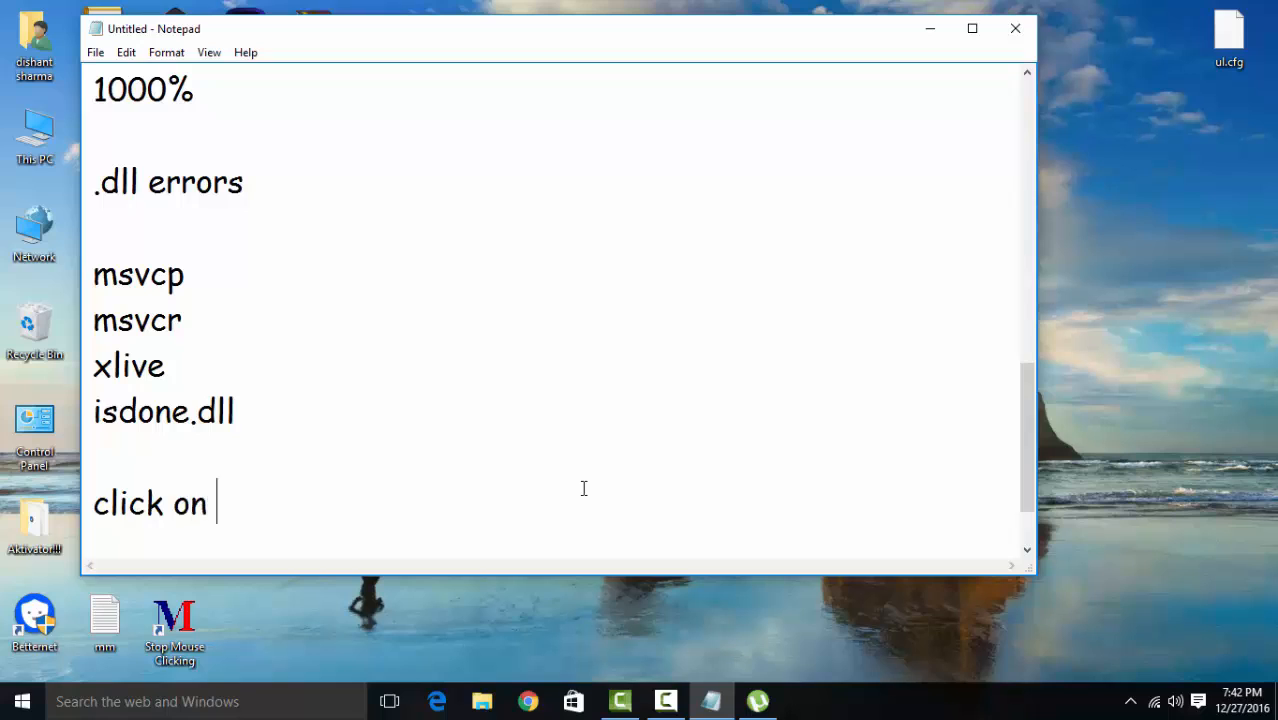
text(subscrib)
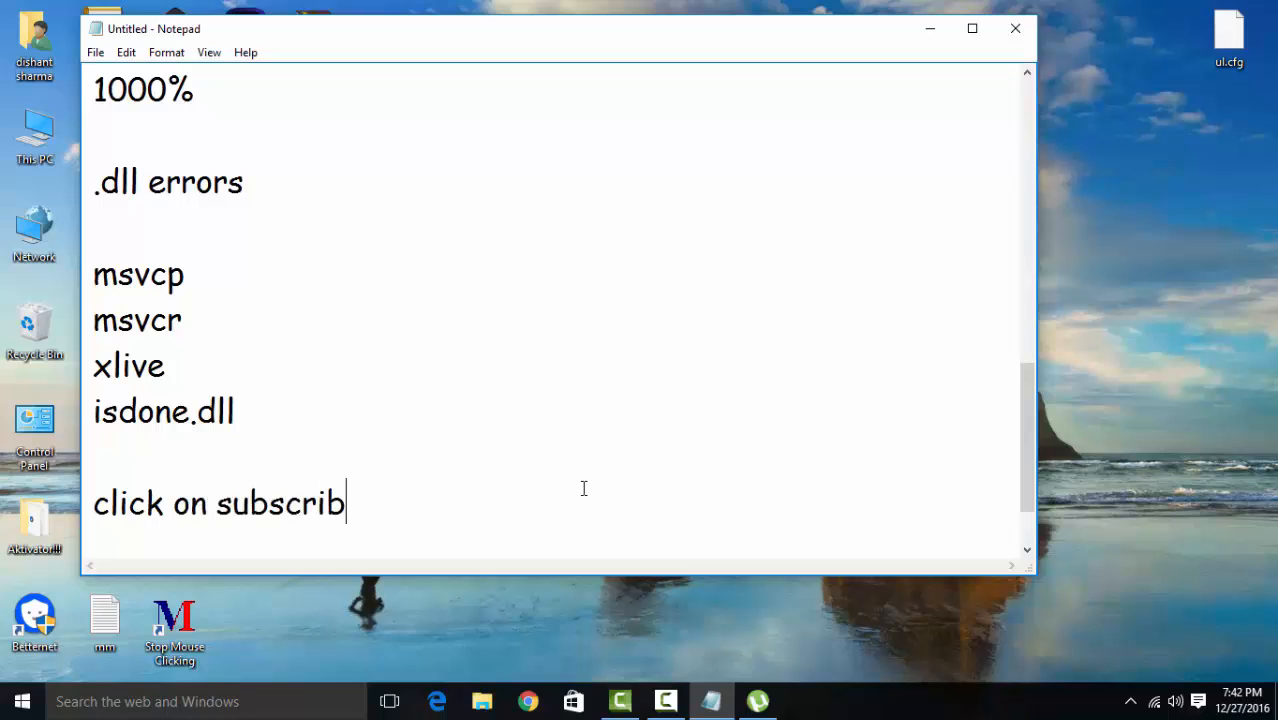
text(e)
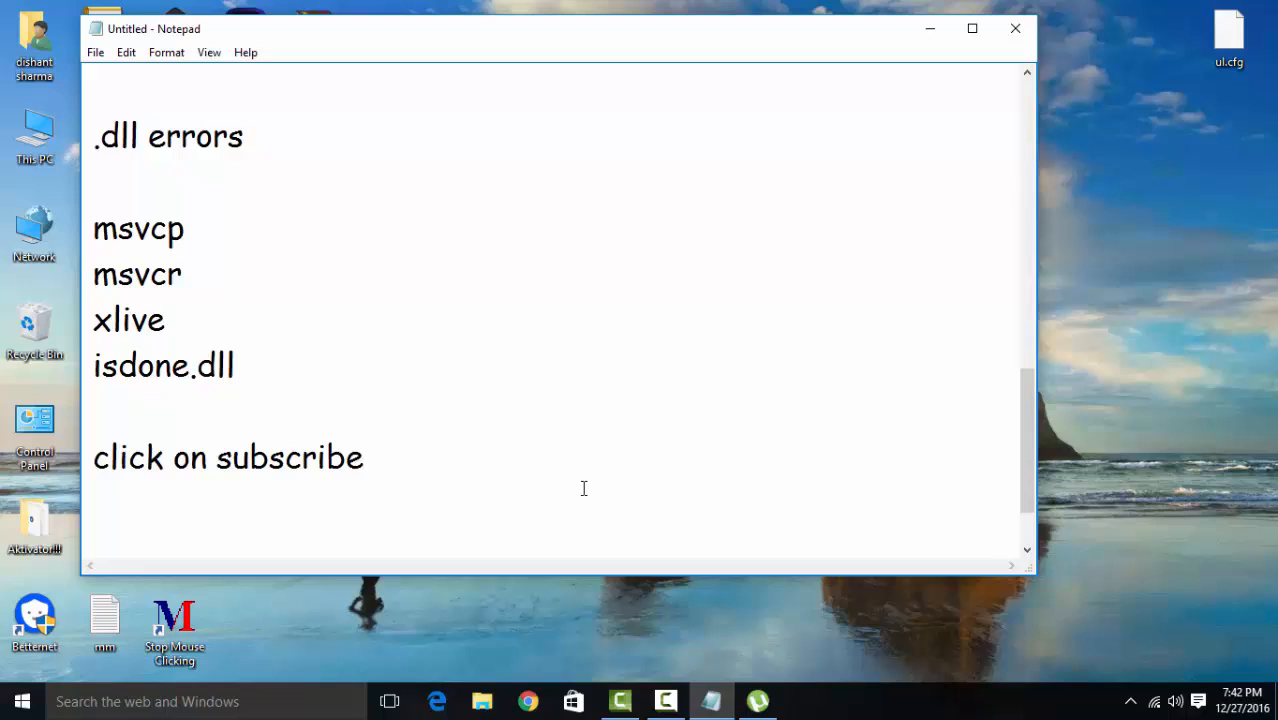